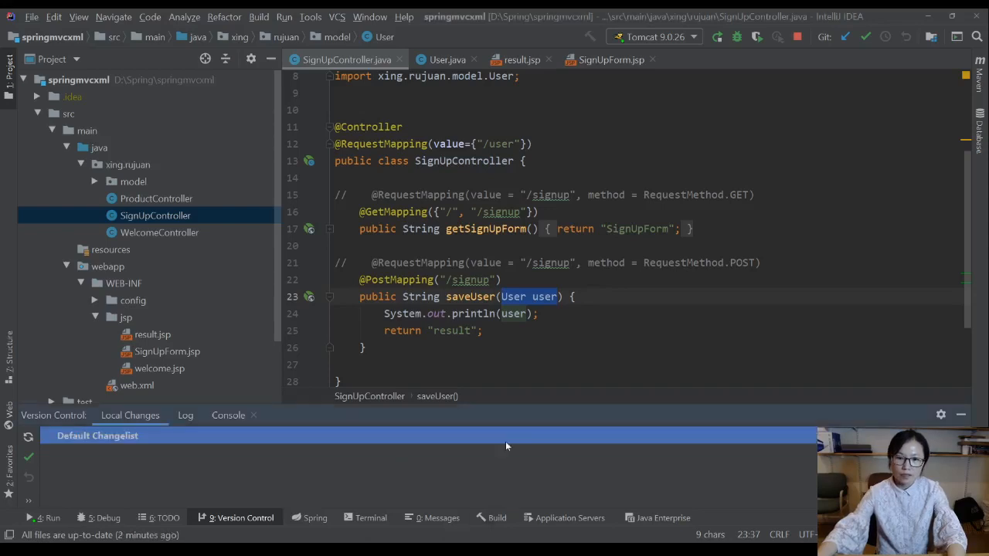
Add an Address paragraph label below the Last Name field in SignUpForm.jsp
click(571, 313)
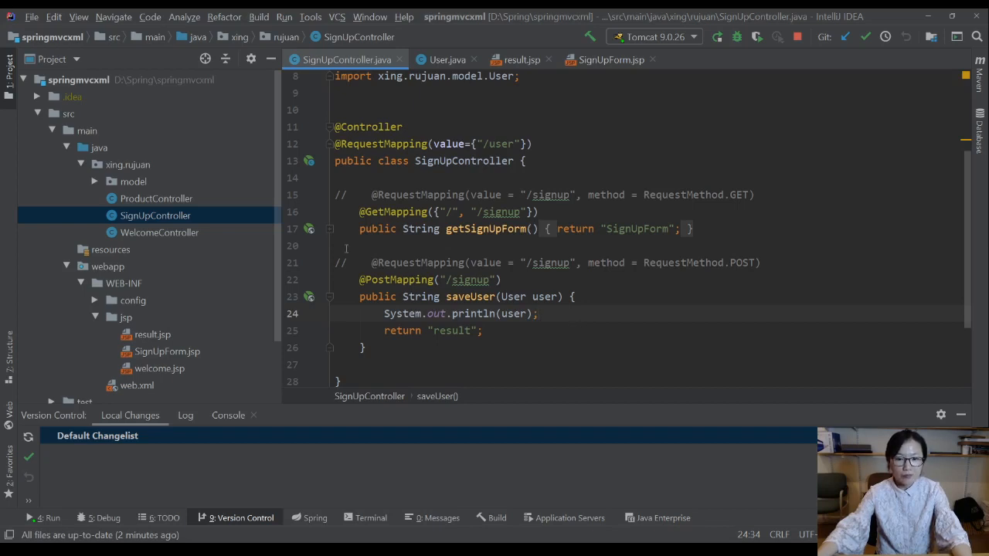
scroll(down, 3)
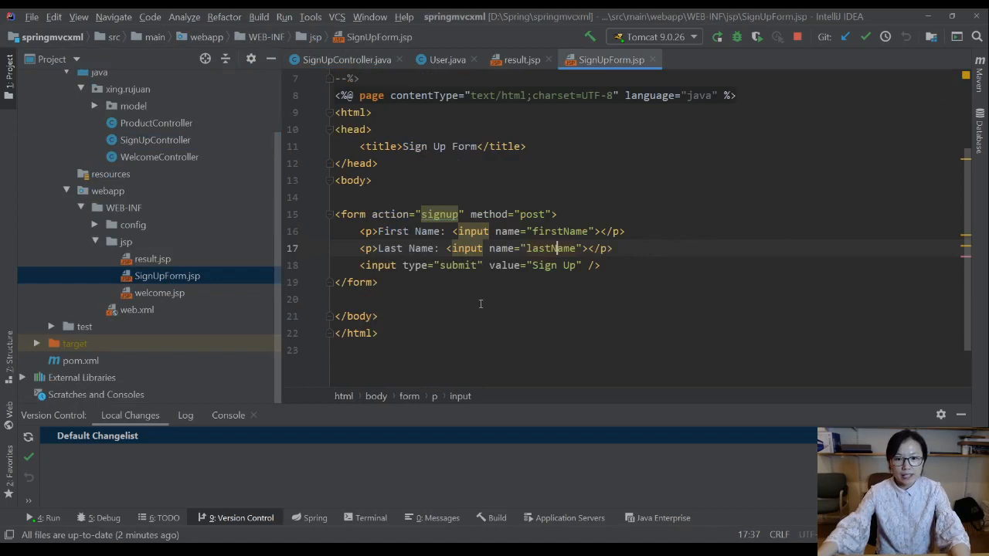
key(Enter)
text(<p></p>)
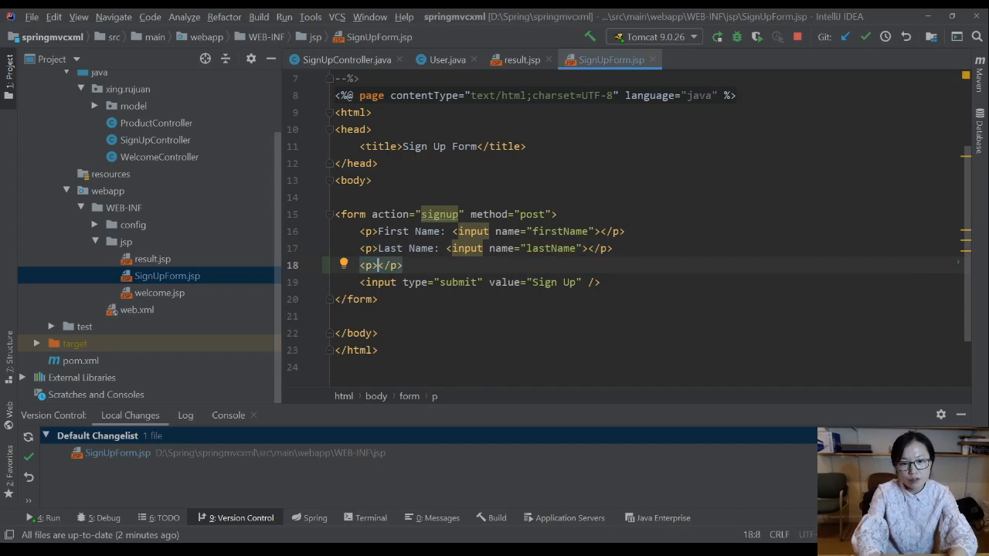
text(Address:)
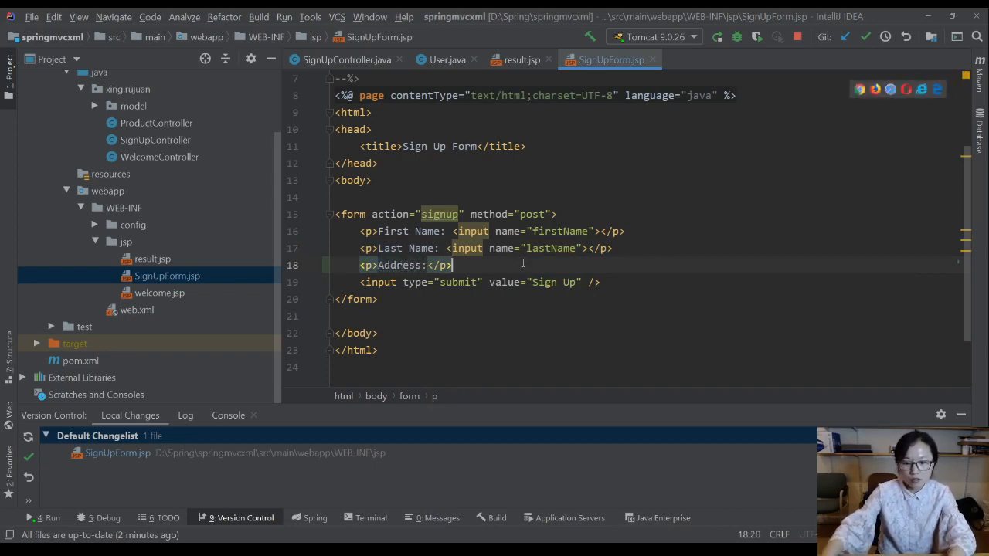
key(Enter)
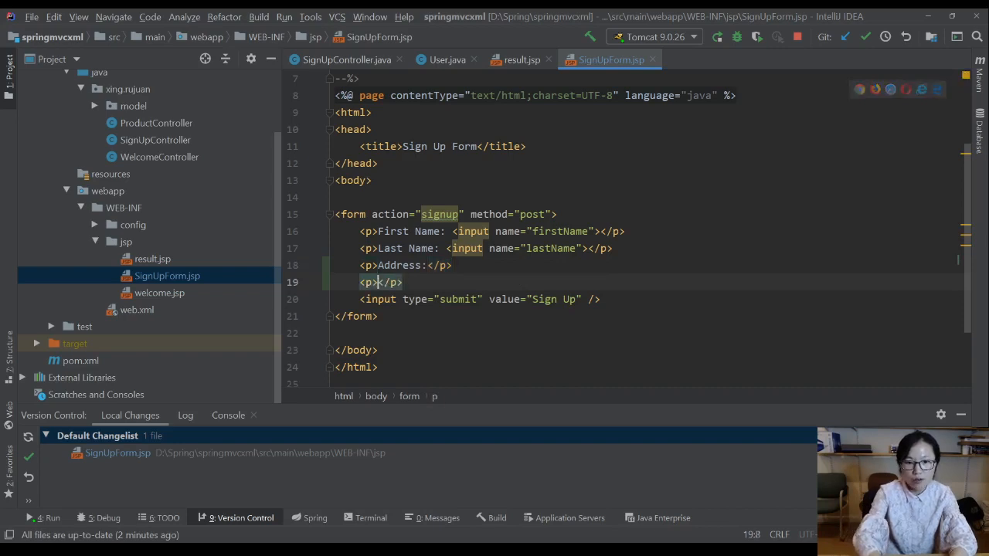
Add a Street input with name="street" under the Address label
text(AS)
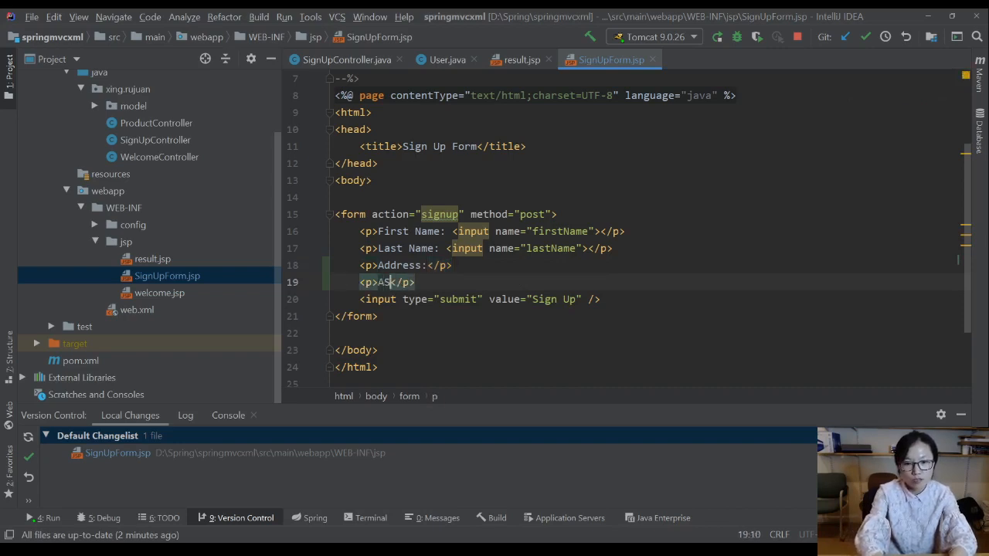
text(Street: <input)
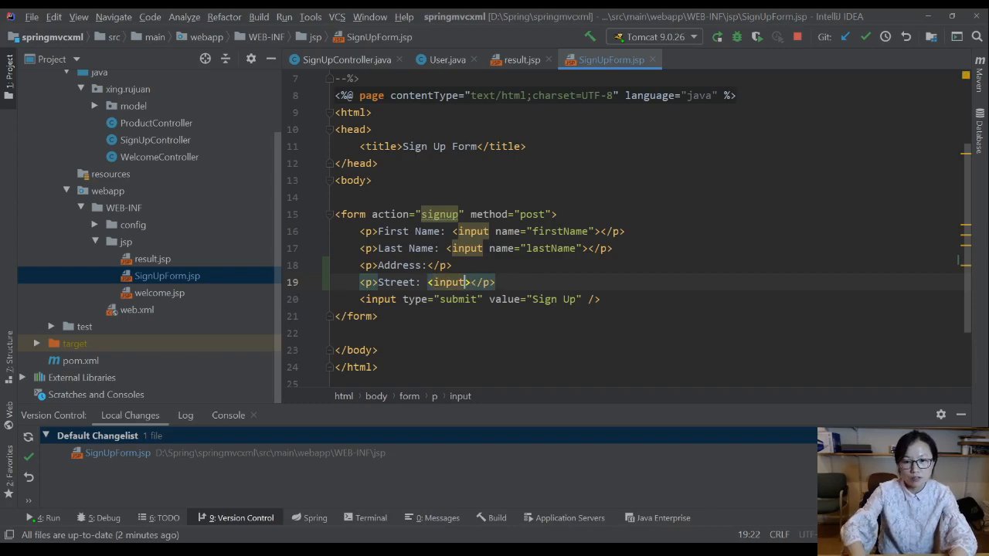
text(name="")
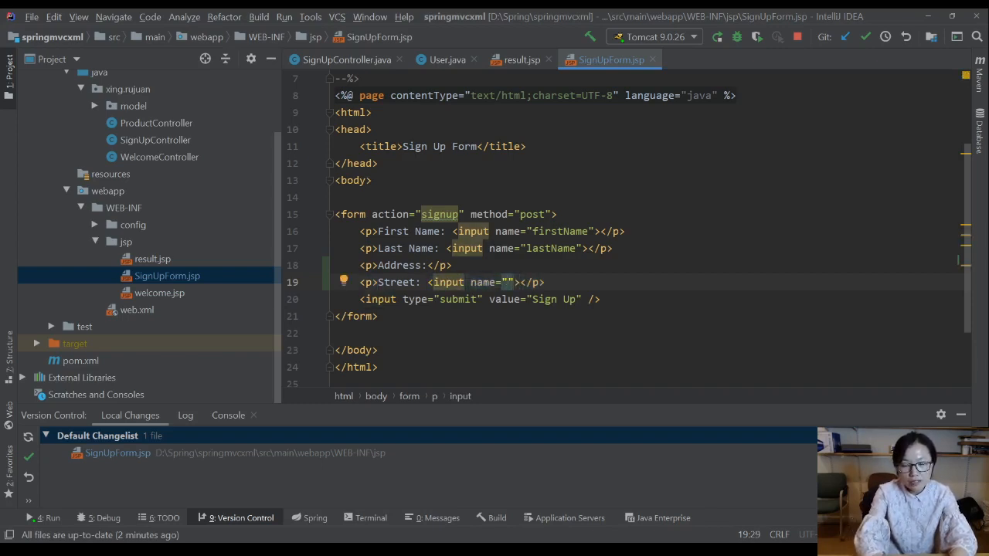
text(street)
text(<p></p>)
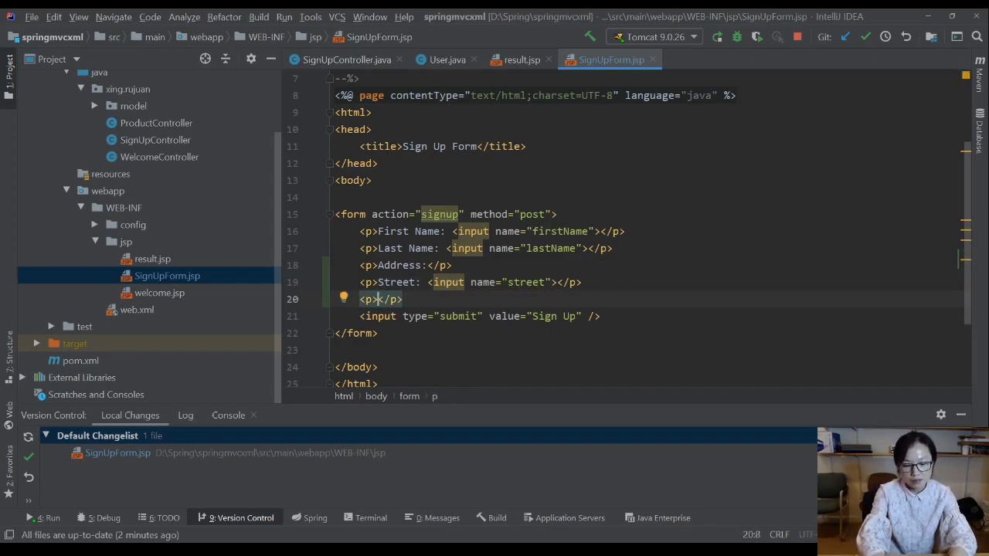
Add a ZipCode: input with name="zipcode" below the Street input
text(Zipc)
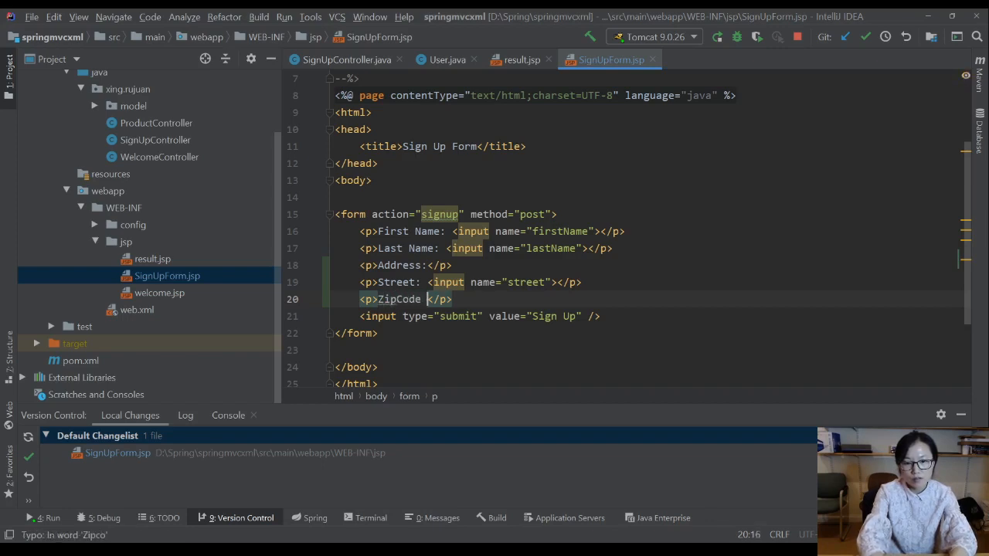
text(:)
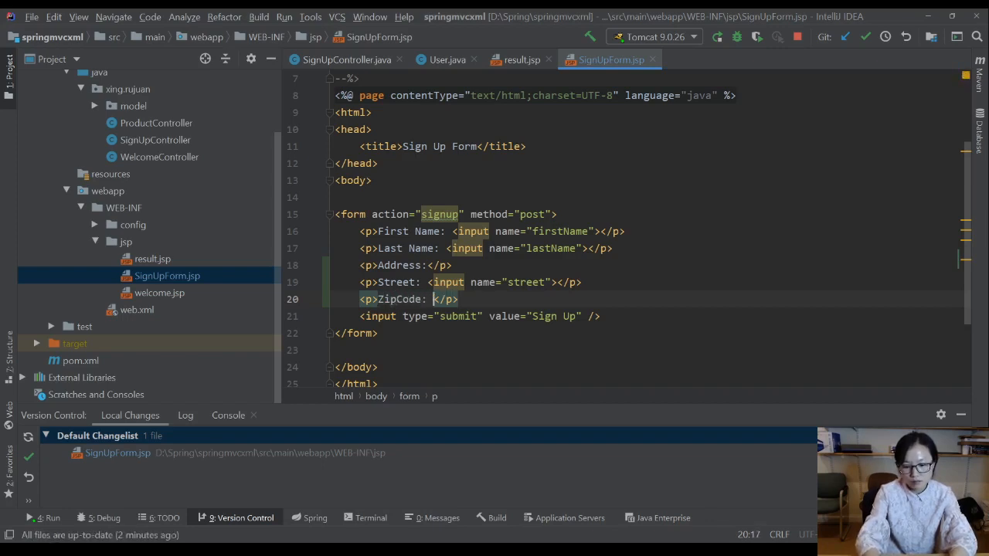
text(<input> <)
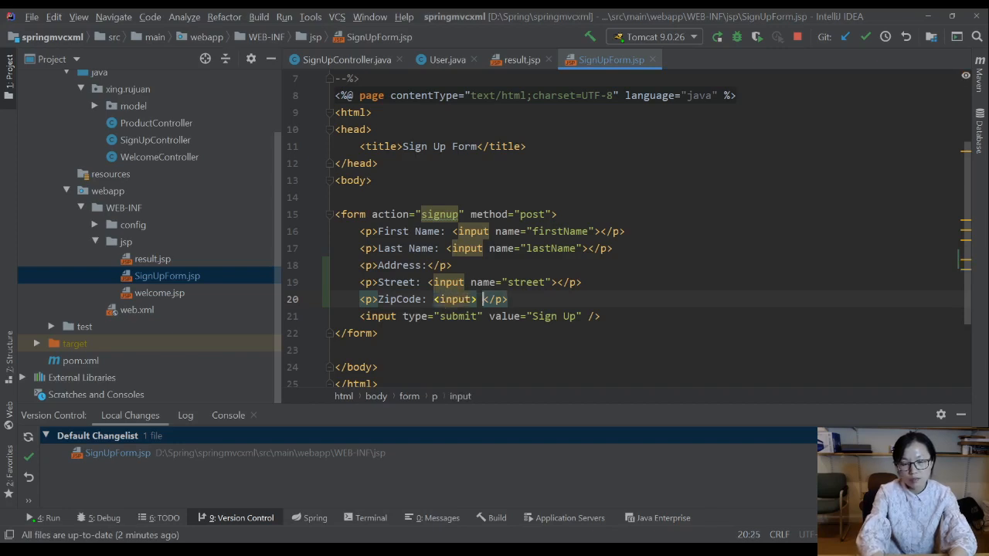
text(name)
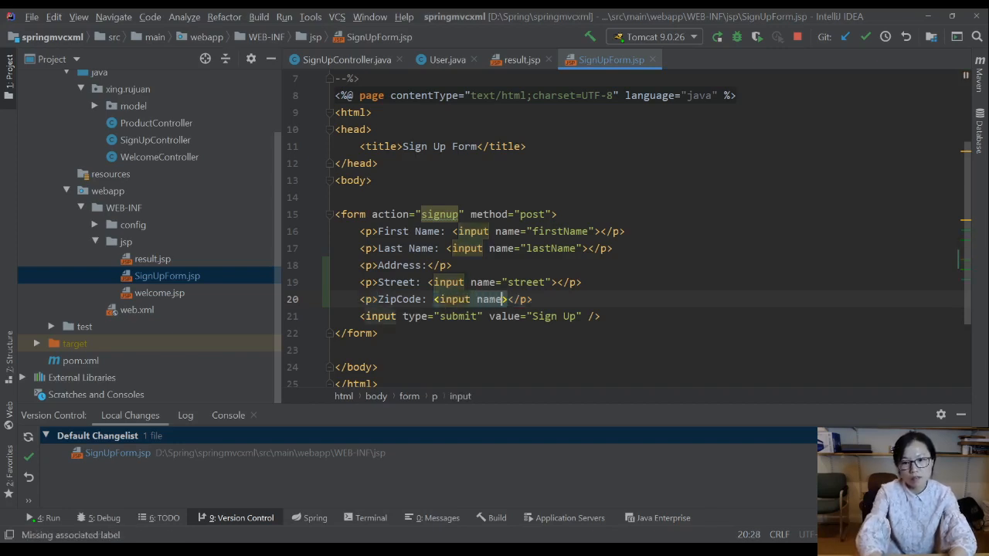
text(="")
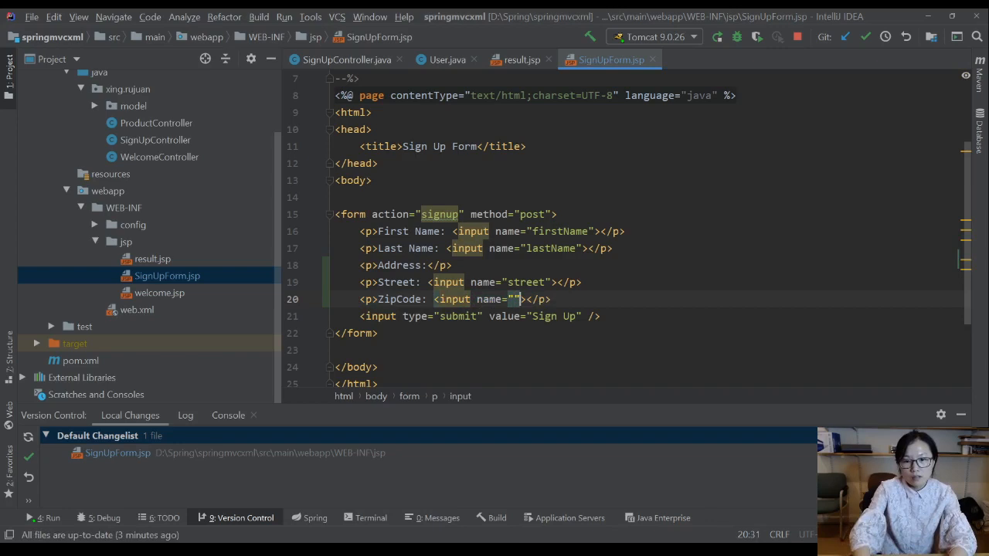
text(zipcod)
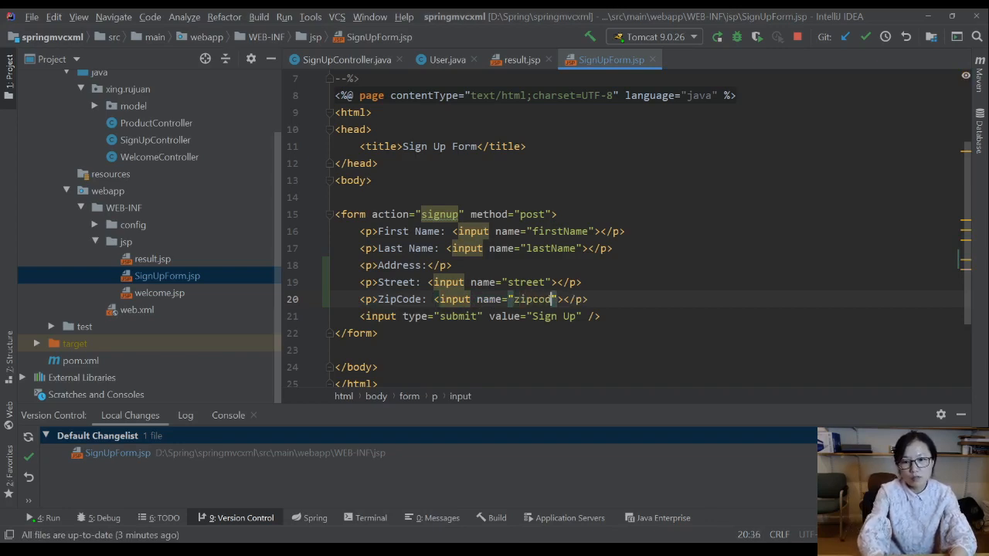
text(e)
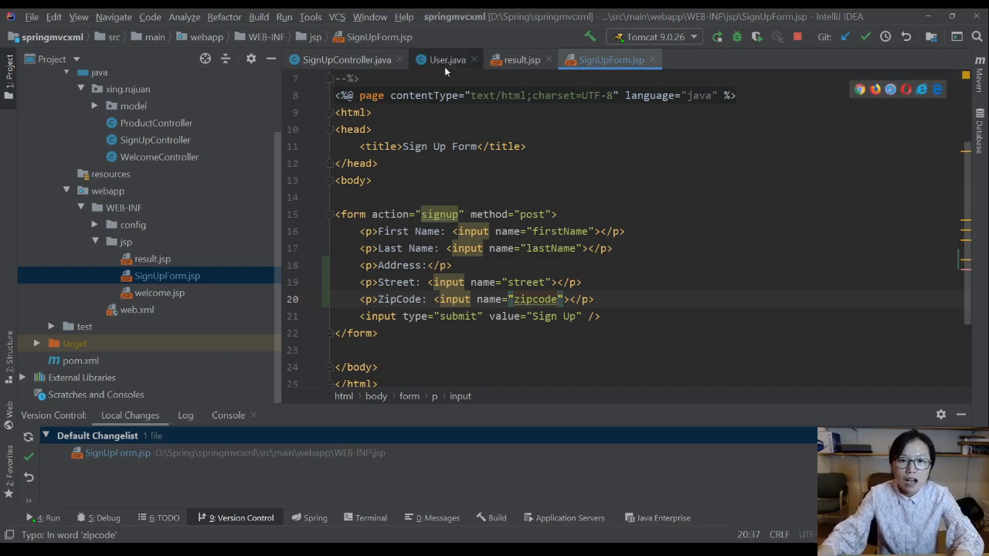
Show User.java and expand and select the model package in the Project window
click(448, 60)
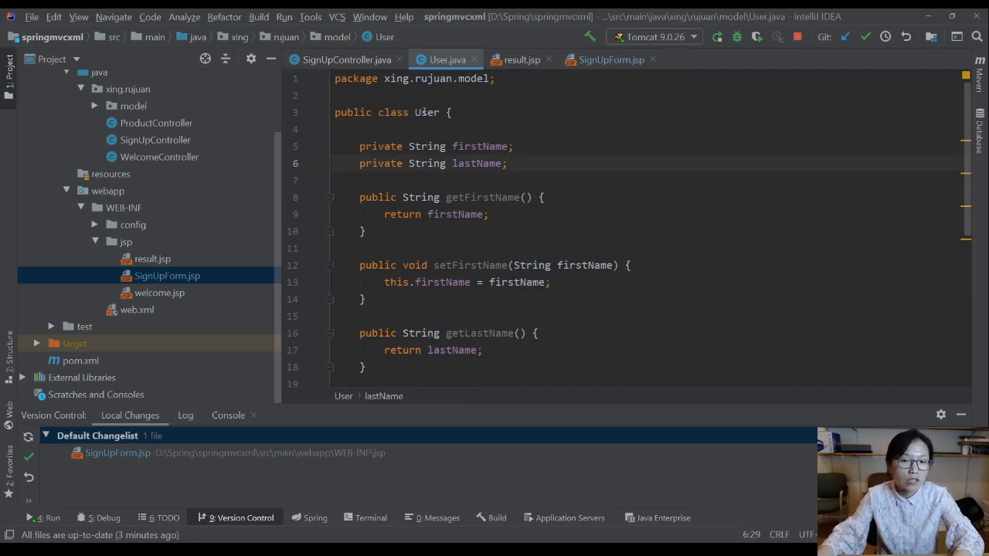
click(94, 105)
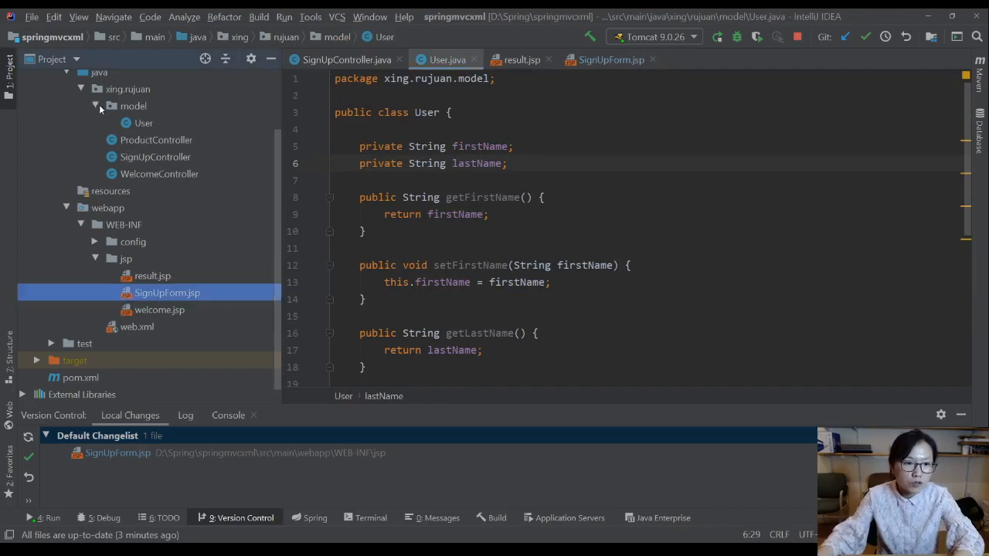
click(133, 106)
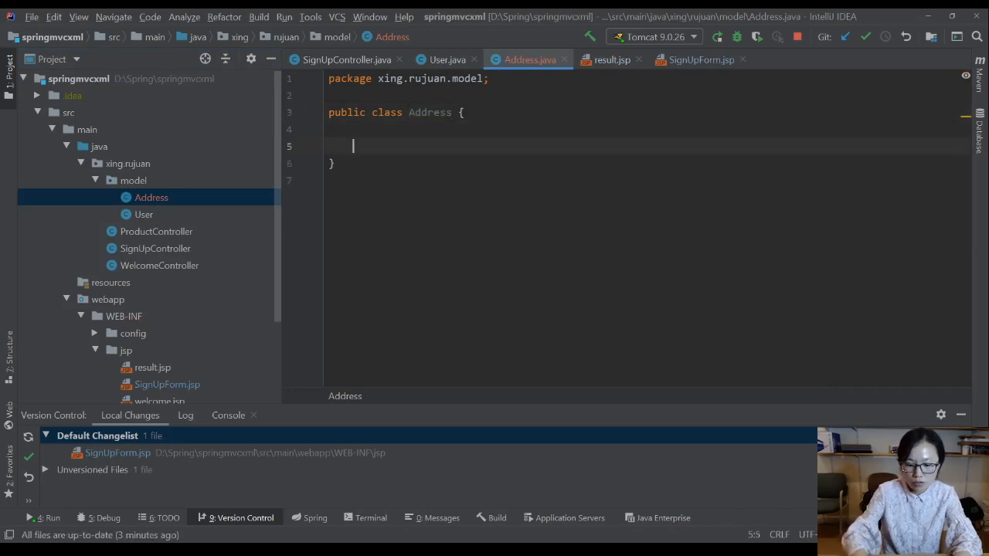
Declare private String street and Integer zipcode fields, then generate accessors and toString
text(private)
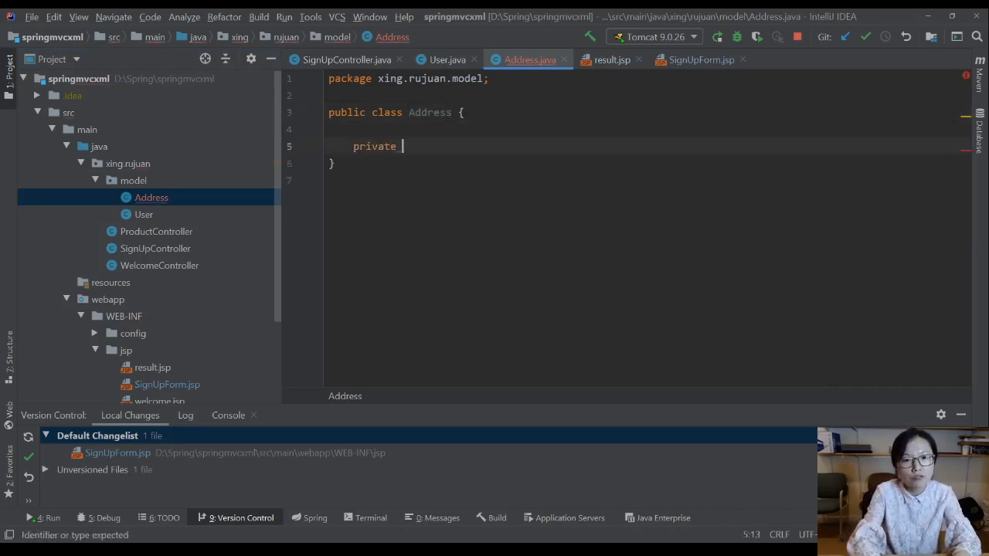
text(String street;)
text(priva)
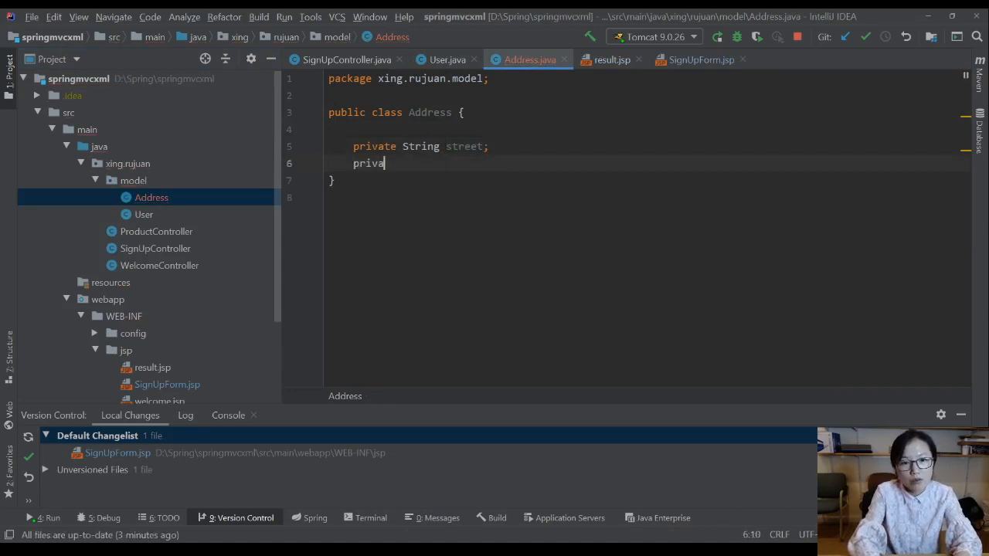
text(te)
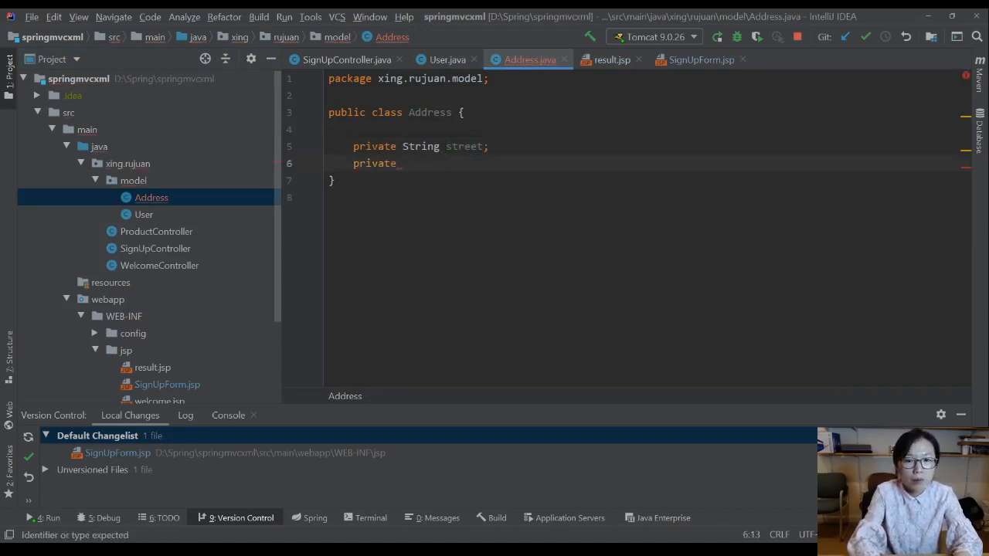
text(Integer)
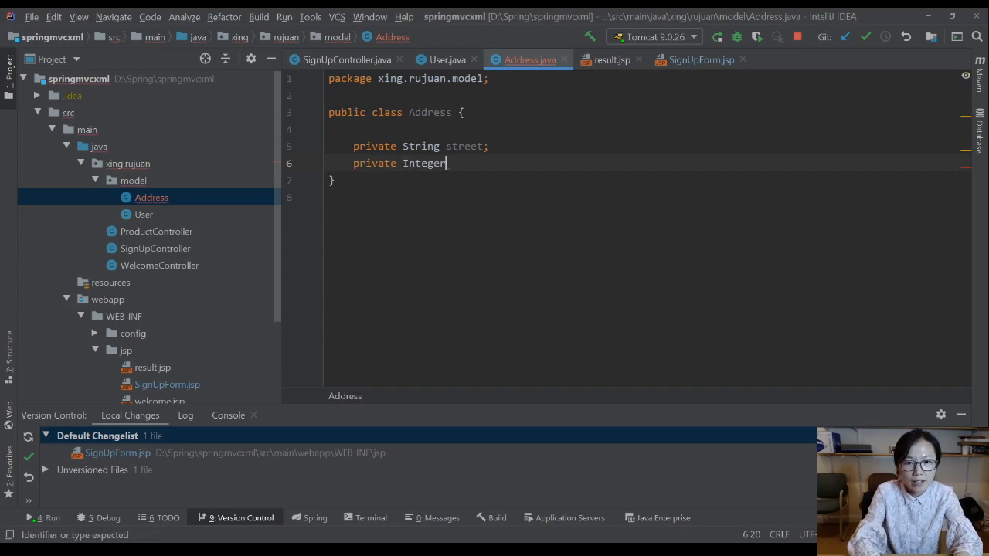
text(zipcode)
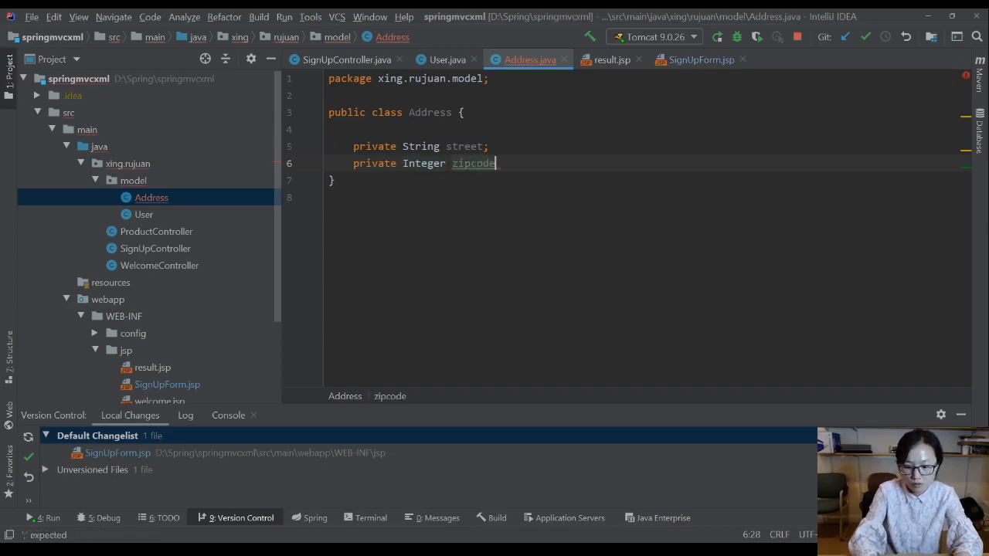
key(Enter)
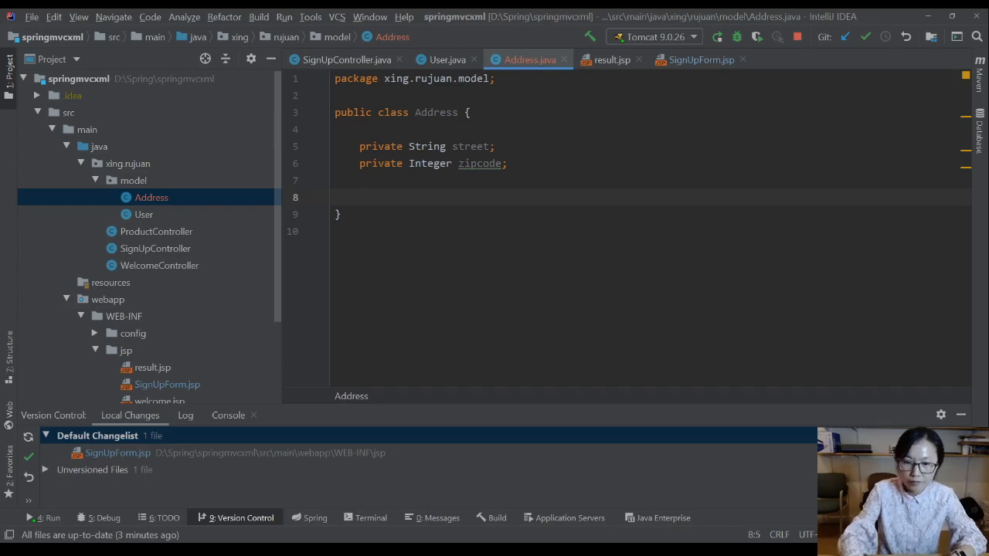
mouse_move(516, 119)
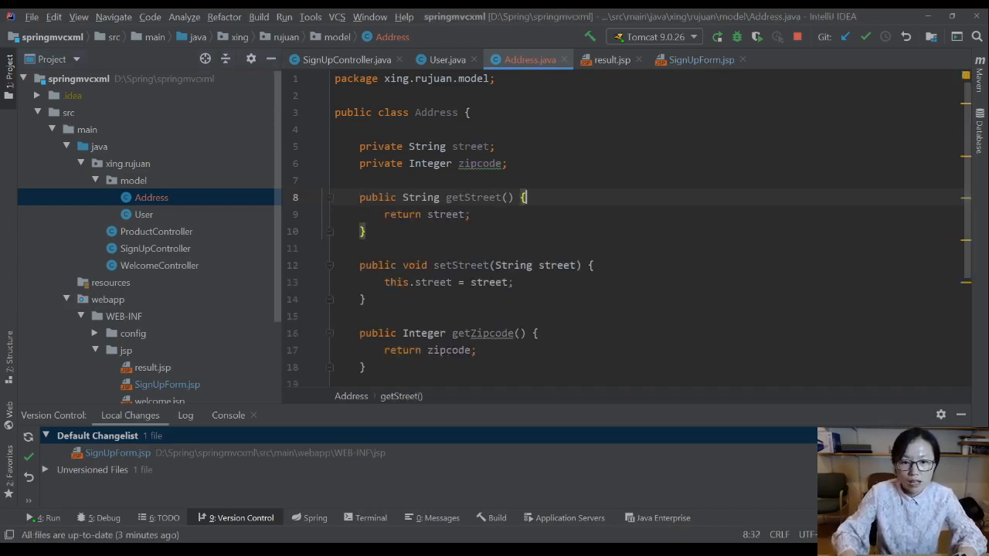
scroll(down, 3)
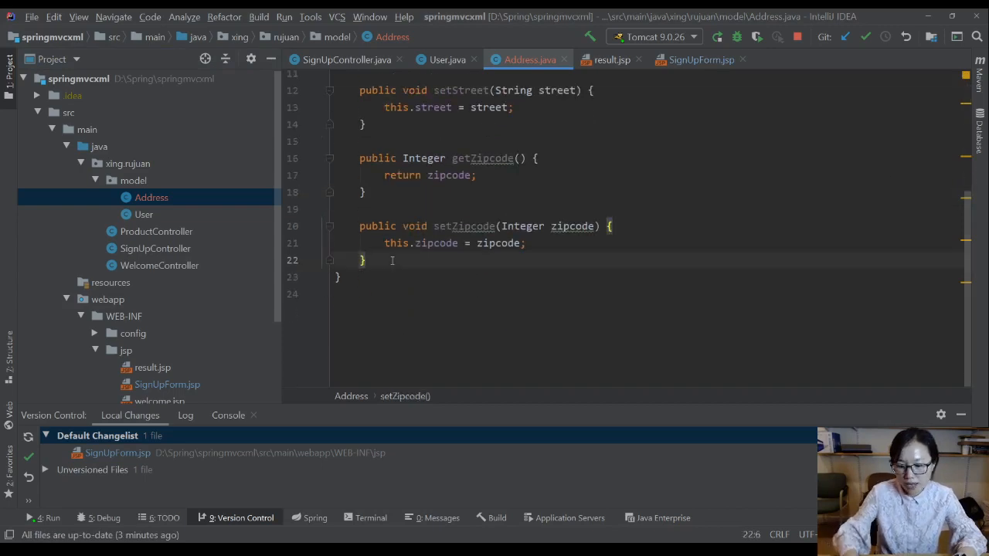
key(Enter)
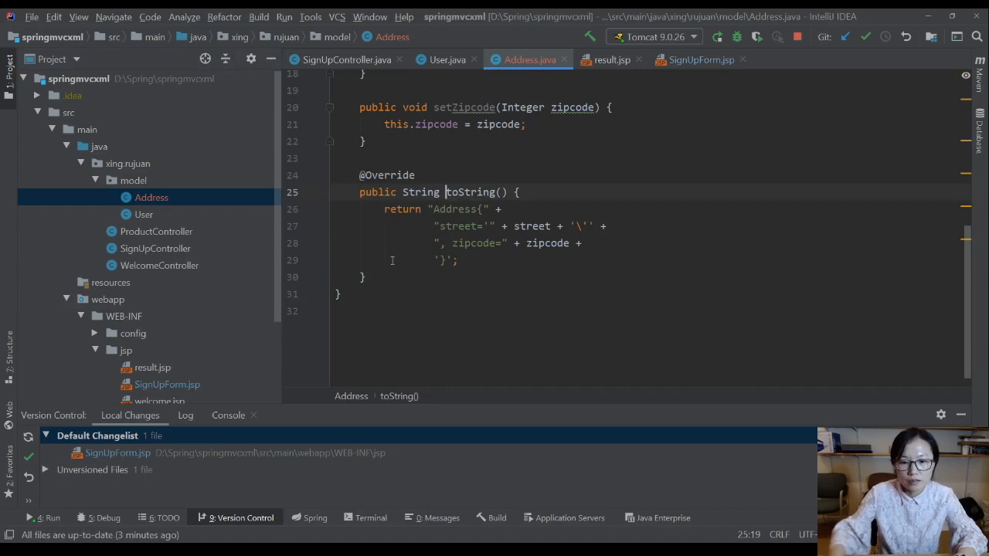
mouse_move(449, 59)
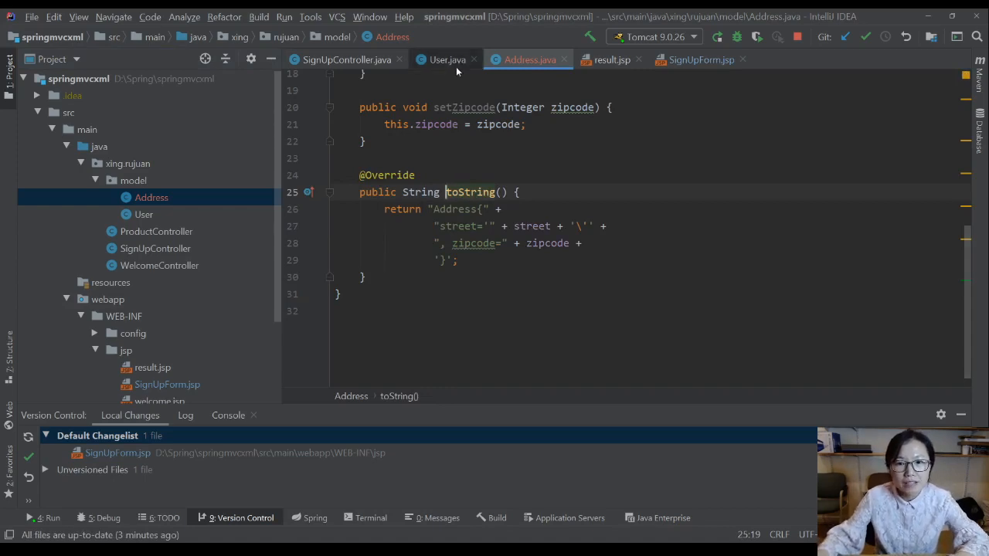
Declare 'private Address address;' in the User class
click(448, 59)
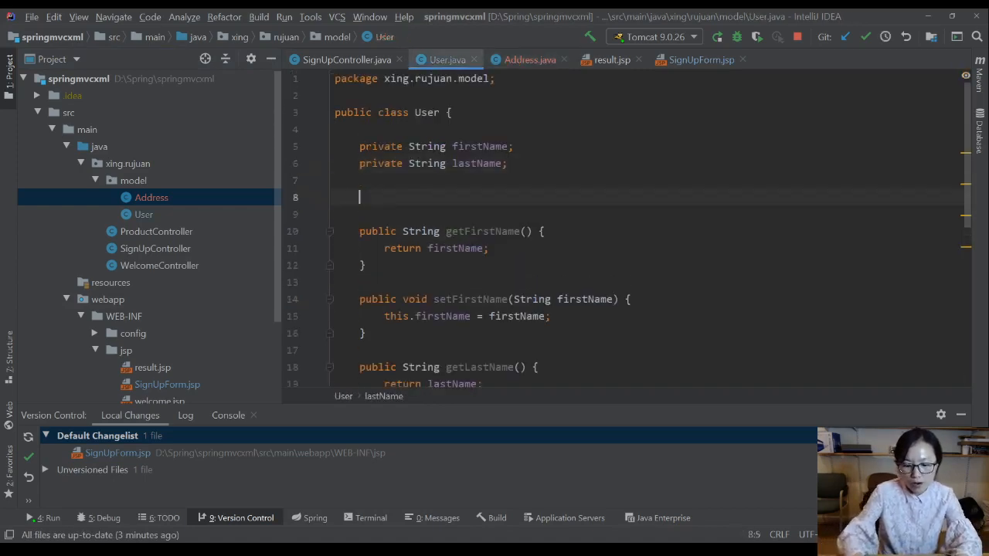
text(private)
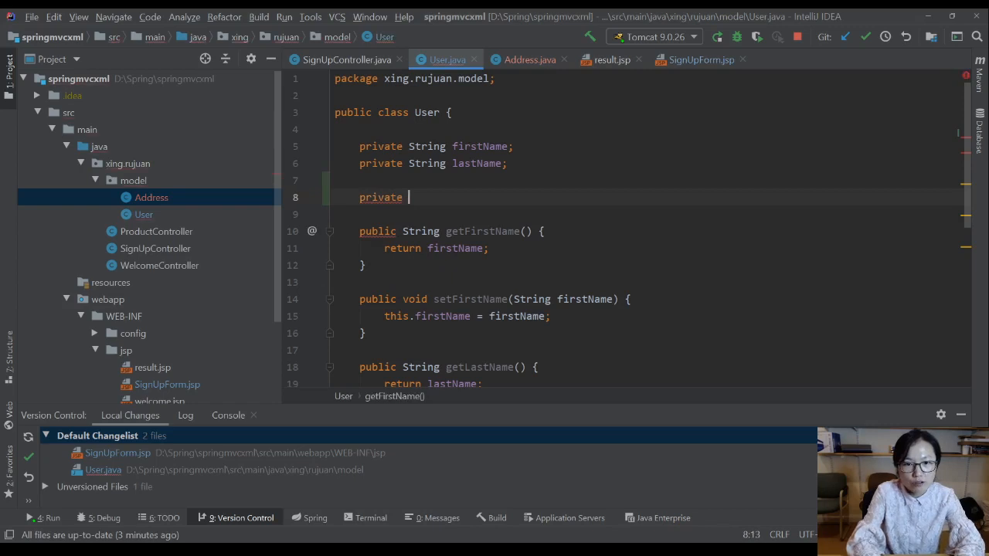
text(Add)
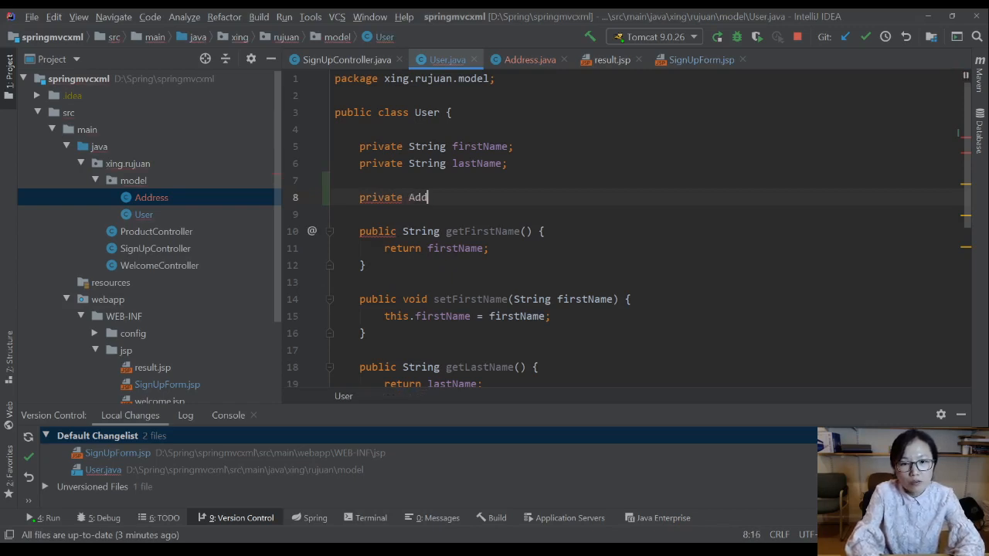
text(ress)
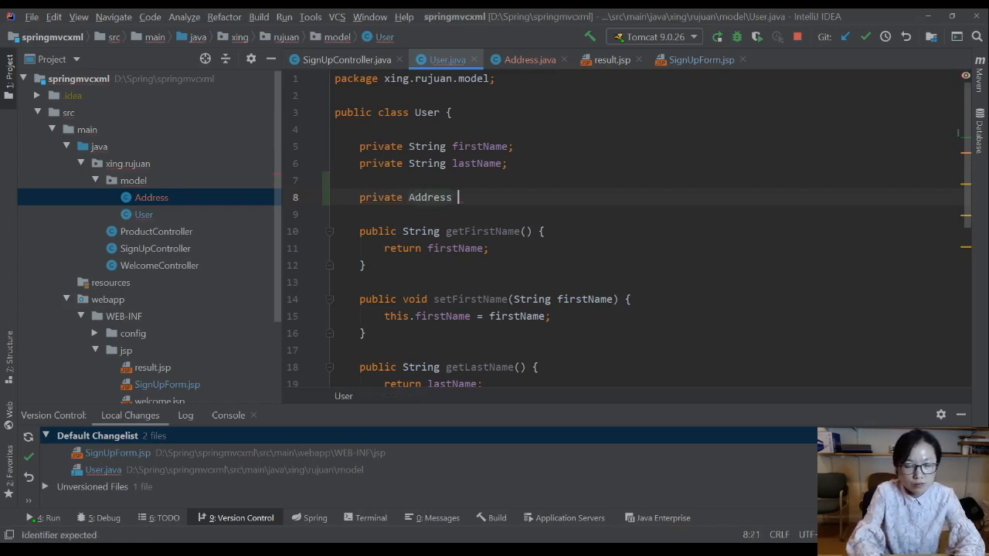
text(address)
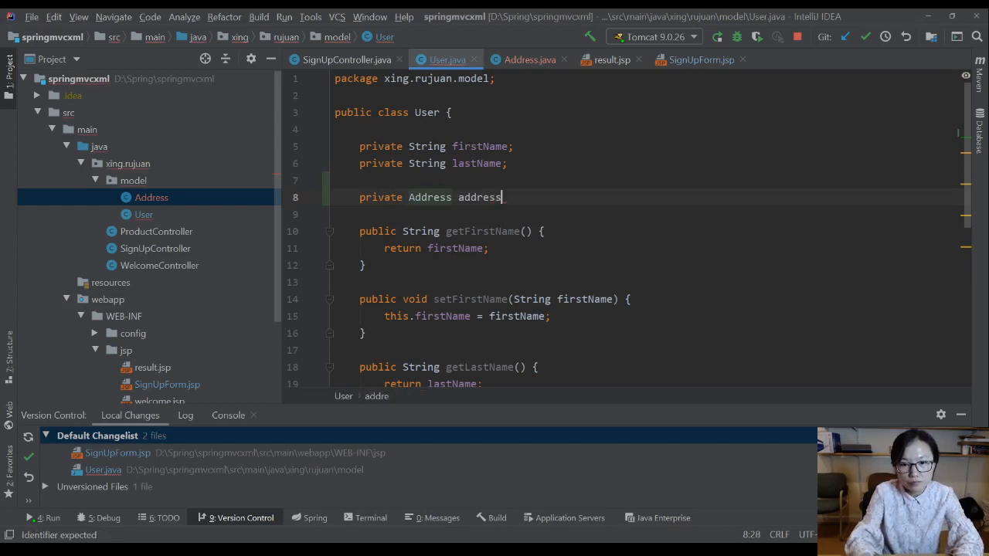
text(;)
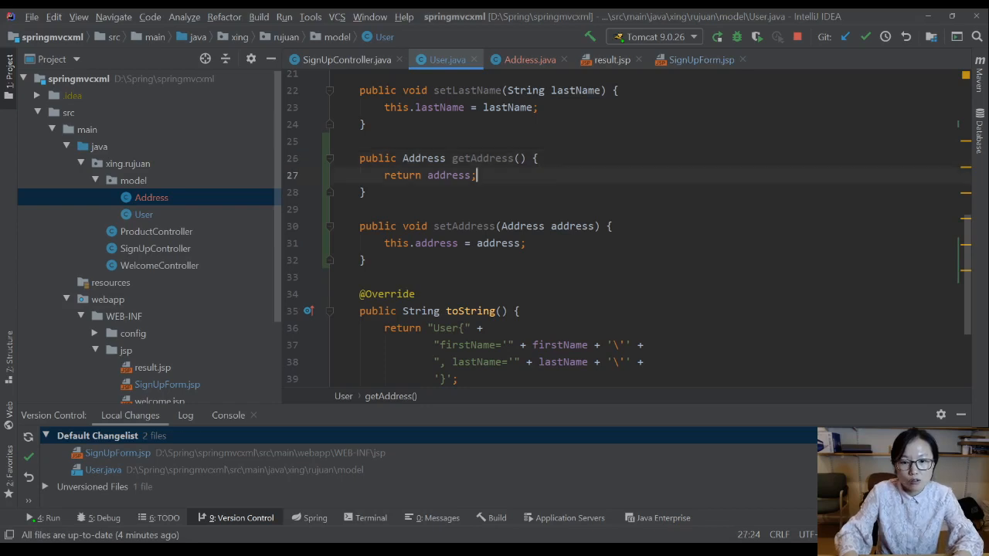
Add the address getter and setter and include address in User's toString
click(365, 260)
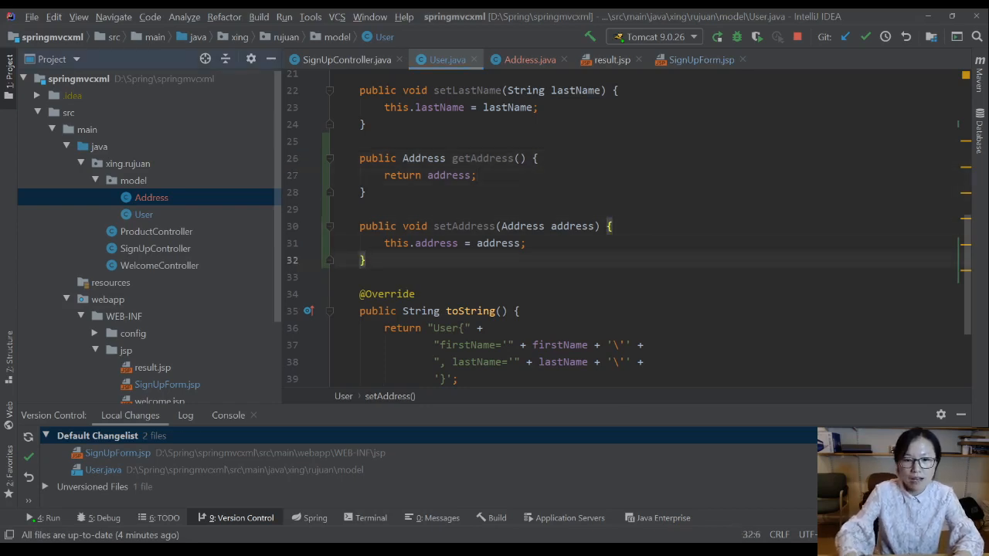
mouse_move(393, 125)
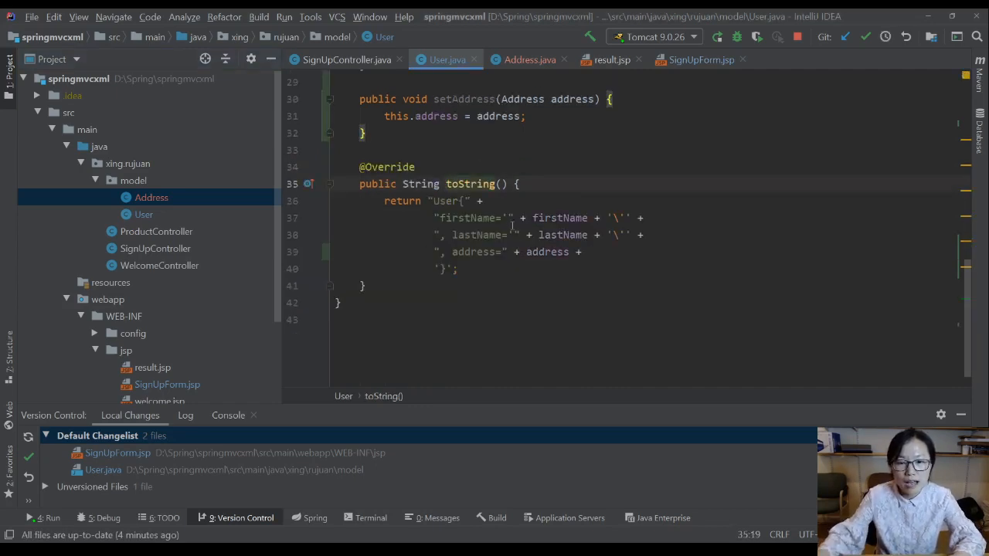
double_click(475, 235)
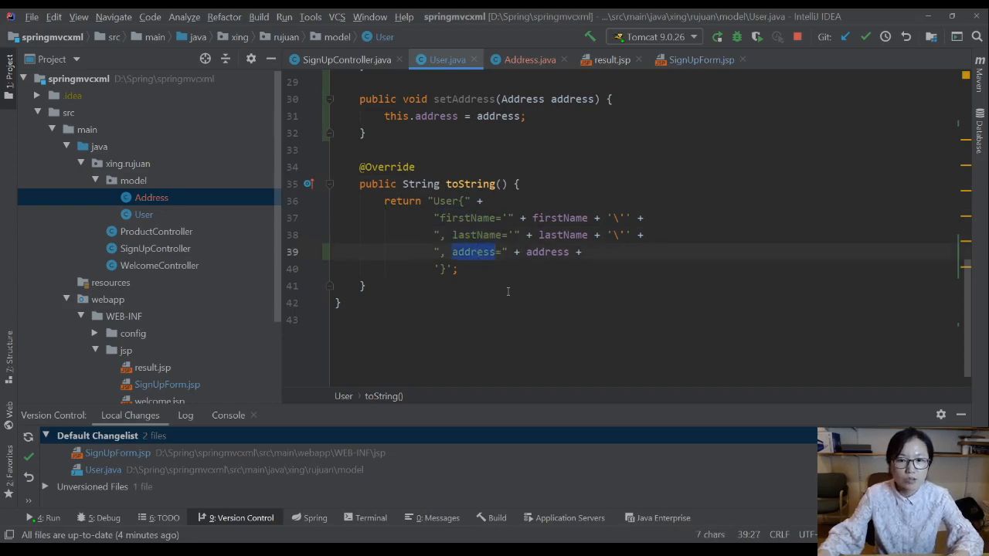
scroll(up, 3)
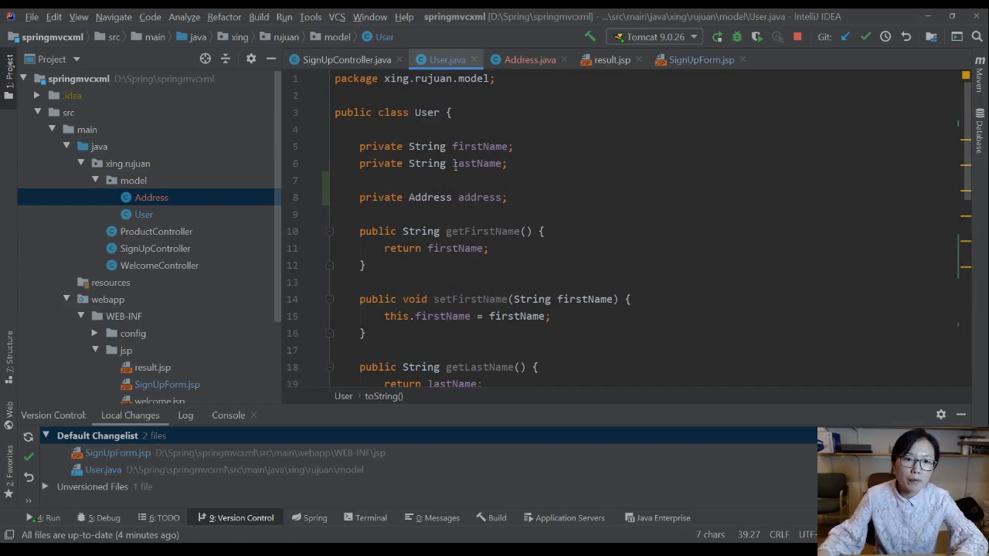
Inspect saveUser's User parameter in SignUpController and open SignUpForm.jsp
click(346, 60)
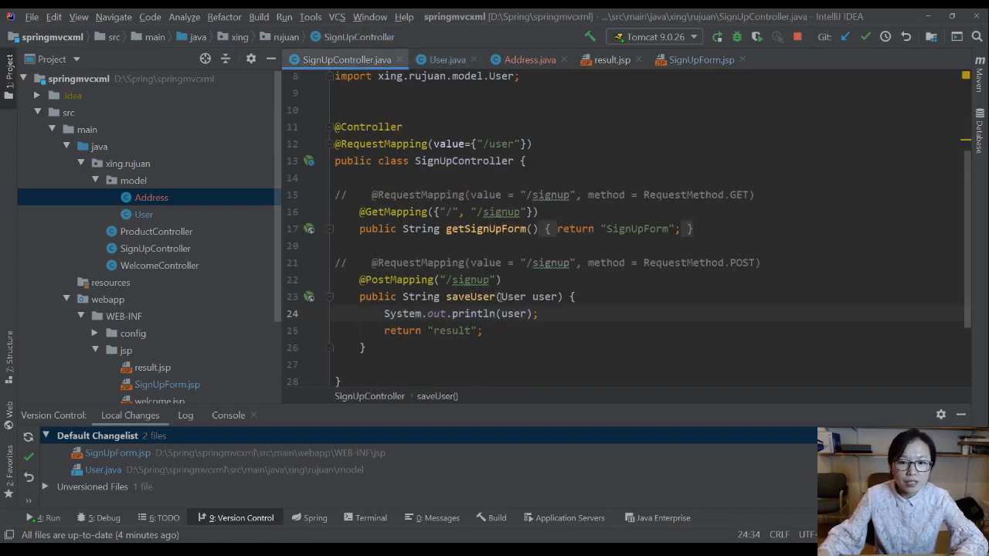
double_click(529, 297)
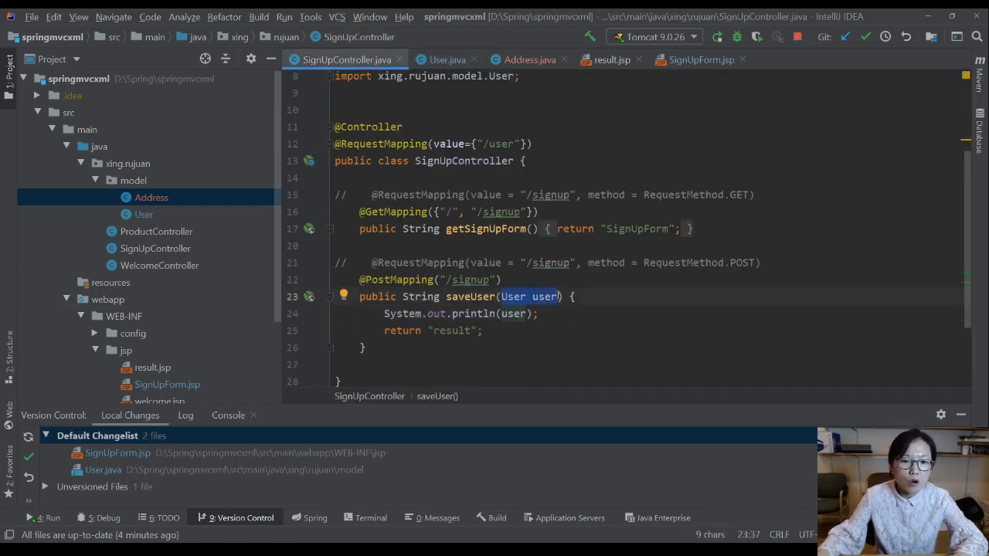
click(167, 384)
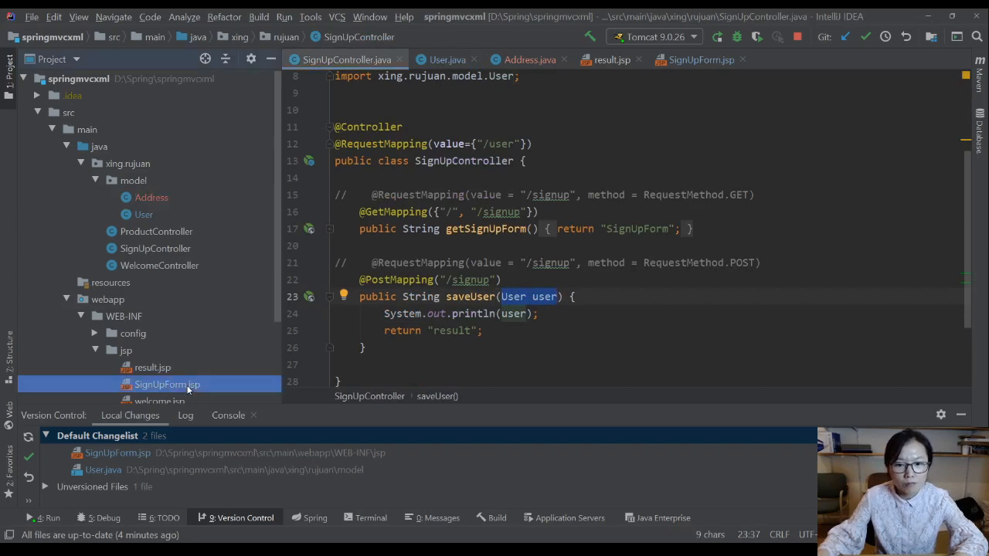
double_click(167, 384)
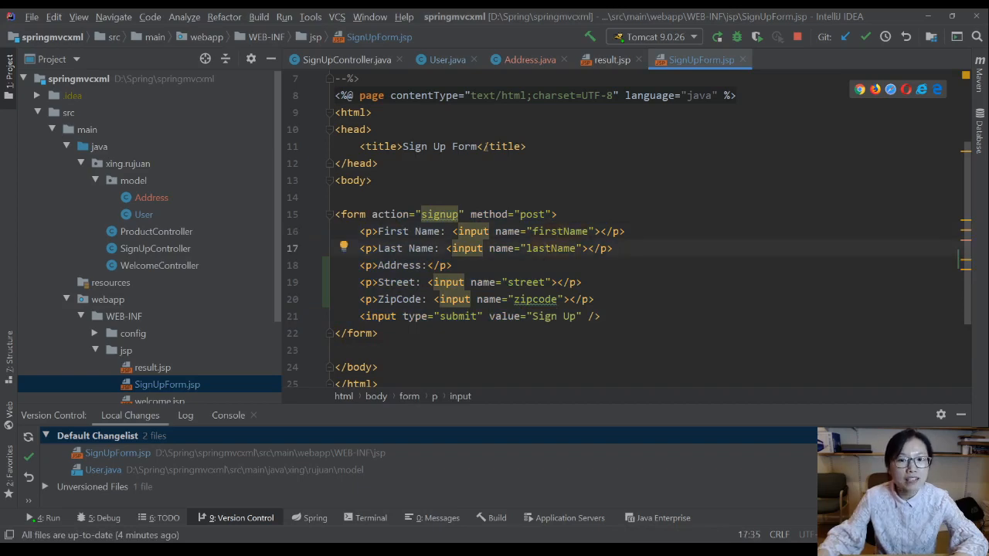
Compare User, Address and the sign-up form, selecting User's address field name
click(447, 59)
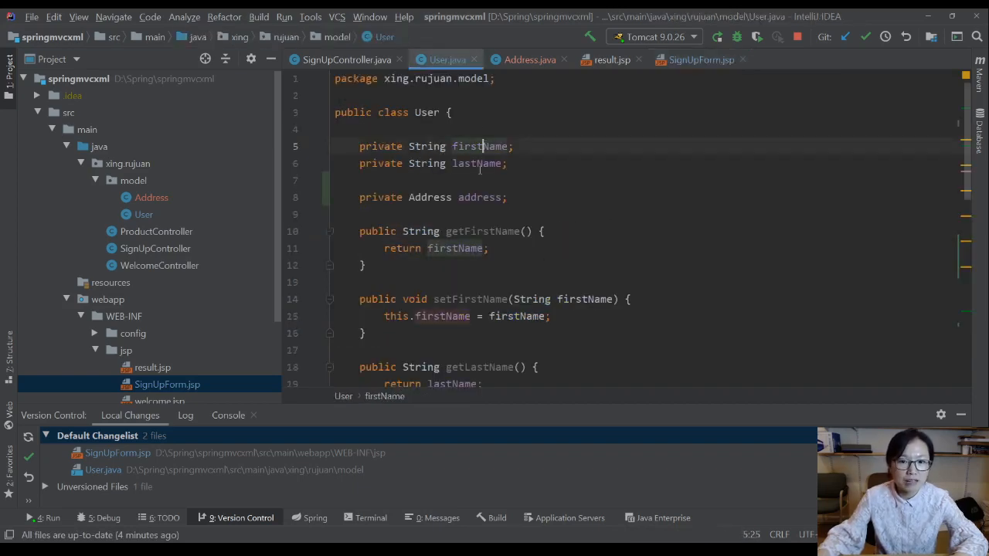
click(477, 164)
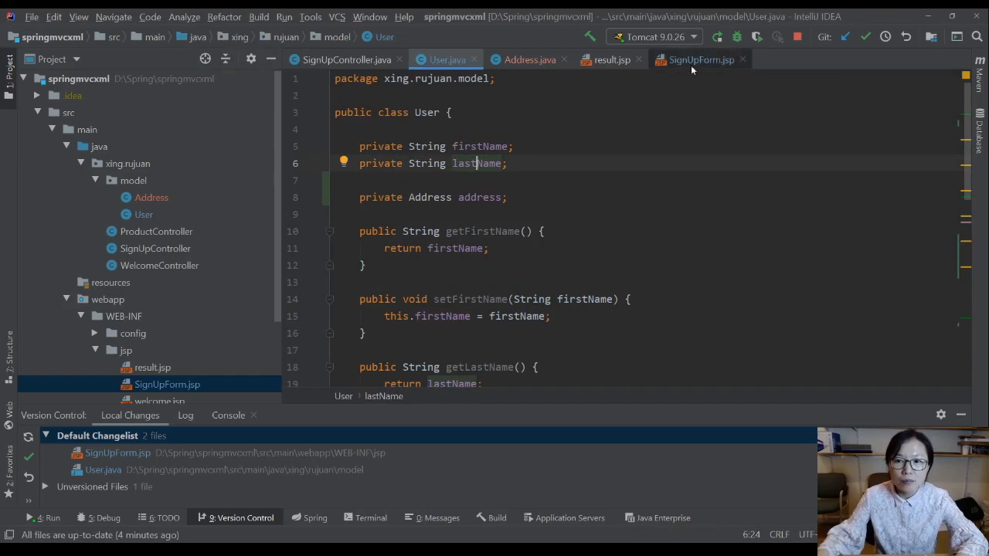
click(700, 60)
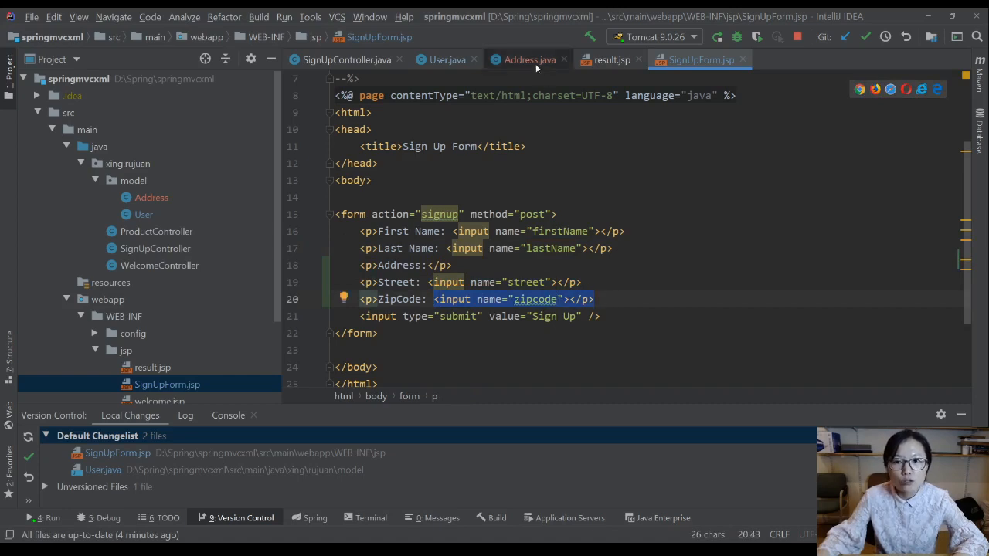
click(529, 60)
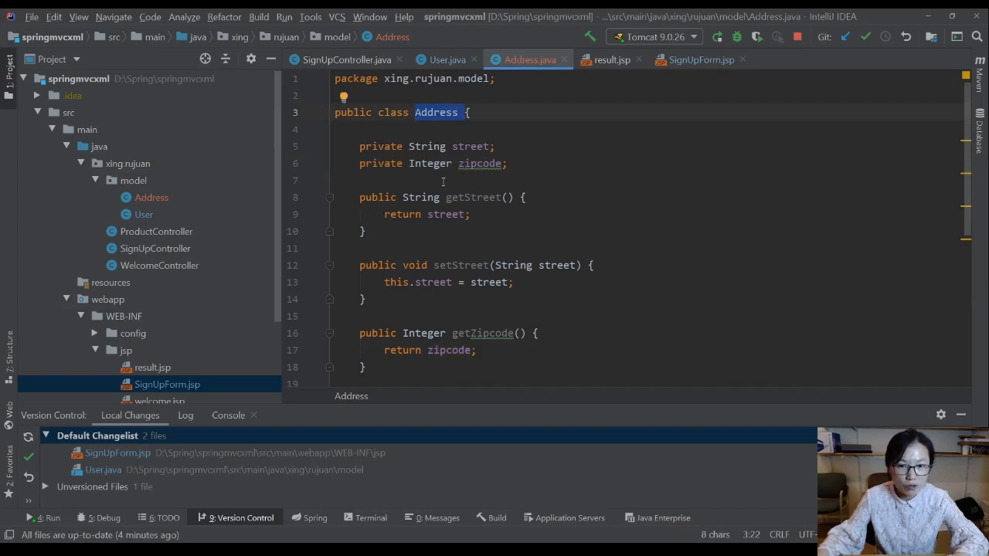
mouse_move(444, 59)
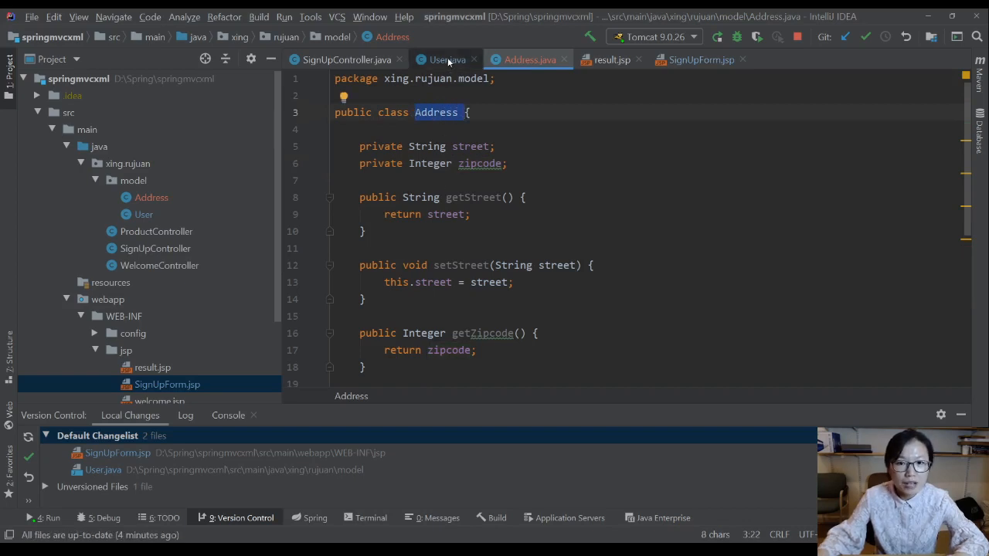
click(447, 60)
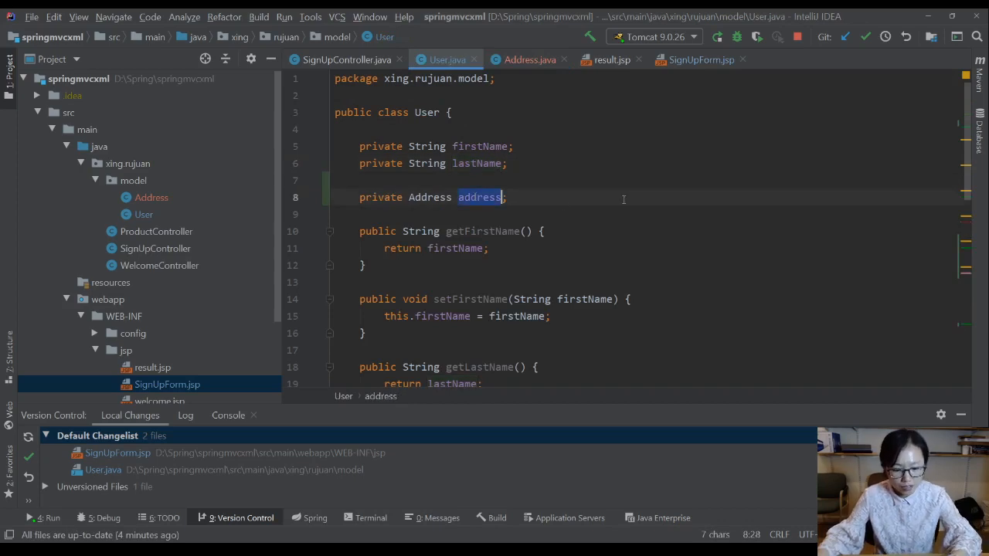
click(700, 60)
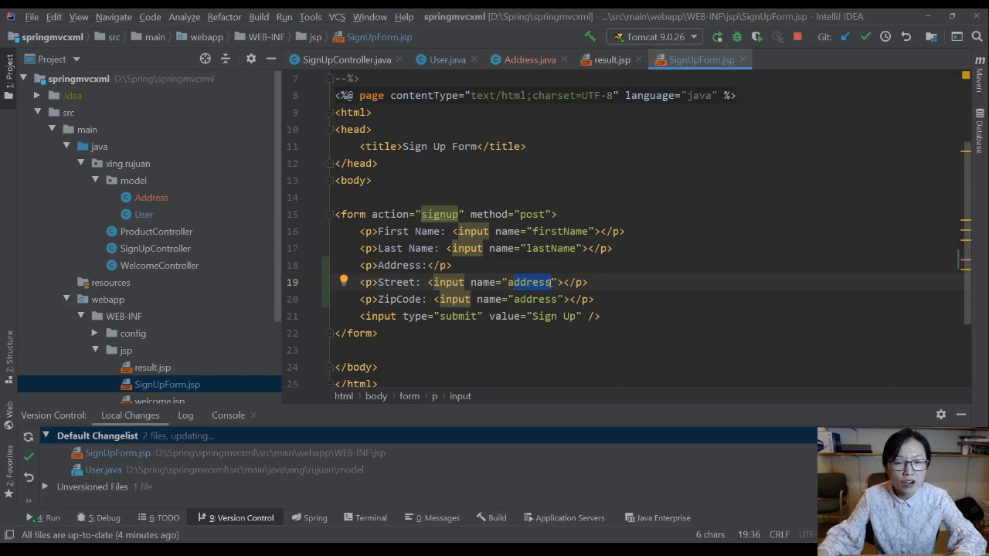
click(448, 60)
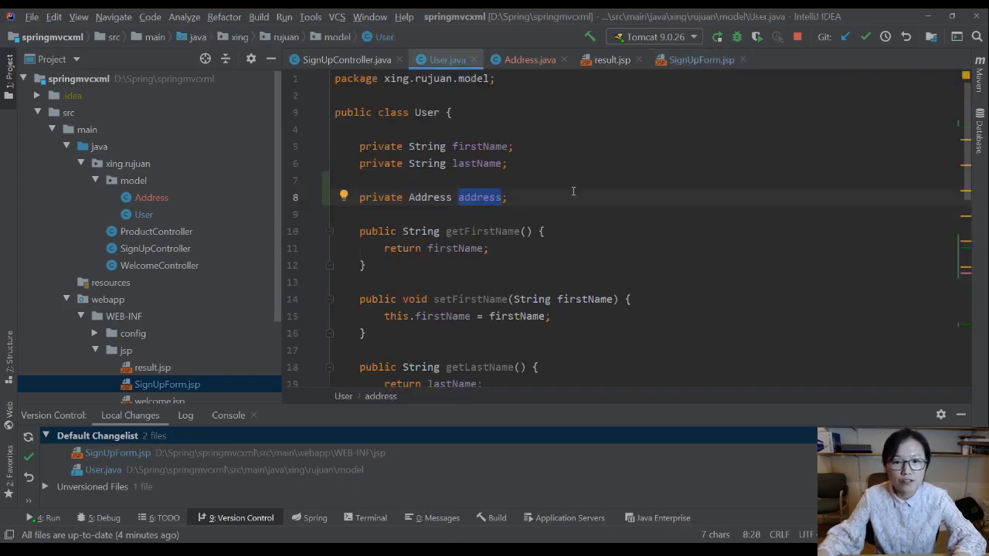
double_click(429, 197)
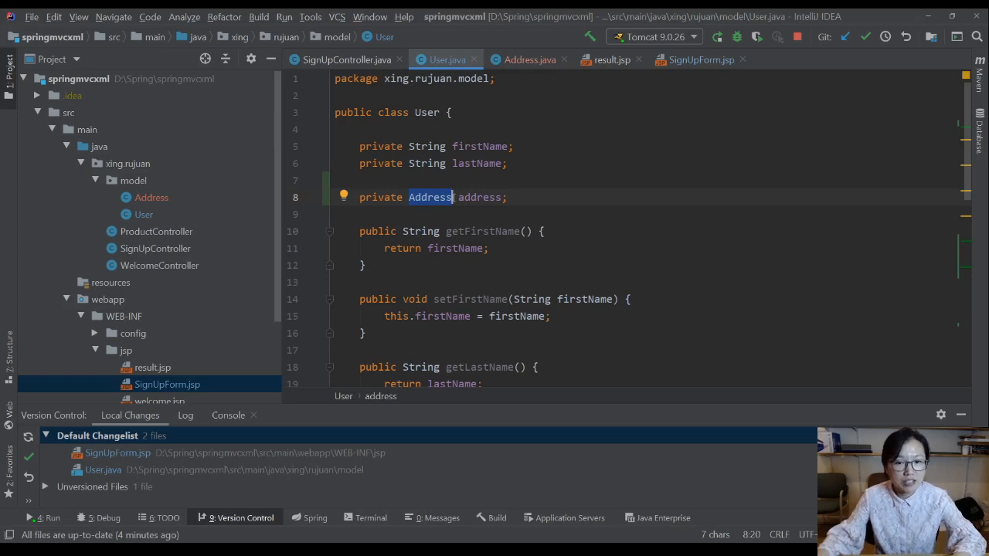
mouse_move(577, 72)
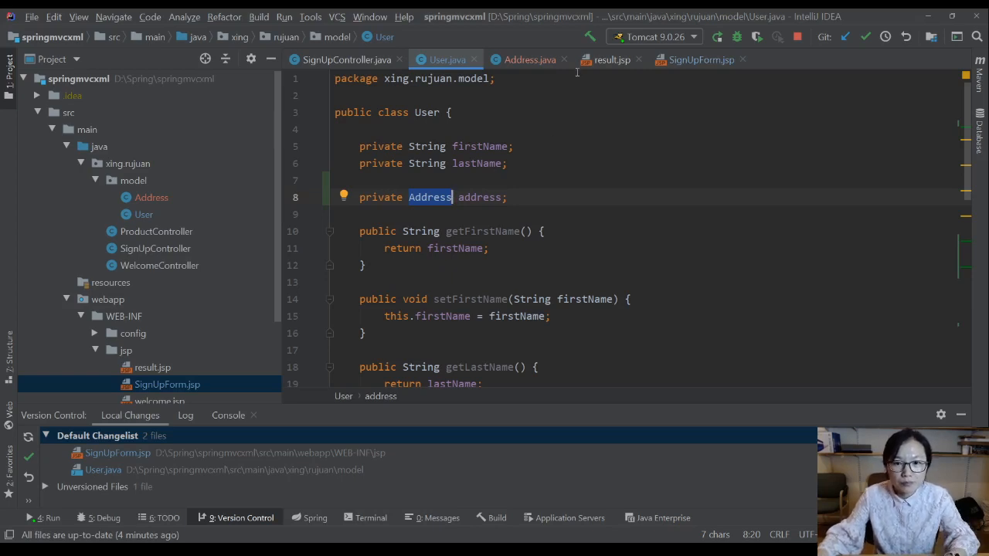
Rename the Street input to address.street after checking User and Address field names
click(700, 60)
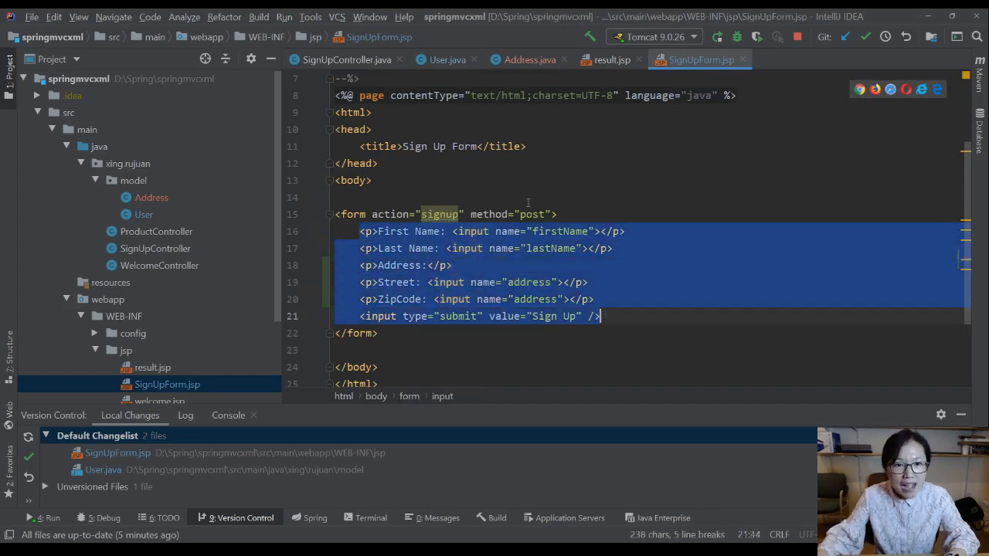
click(448, 59)
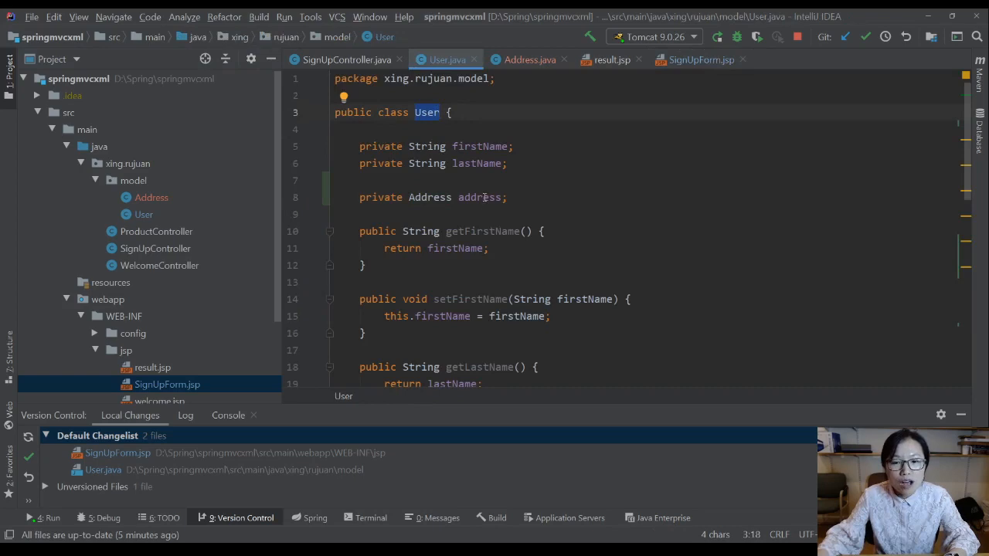
click(529, 60)
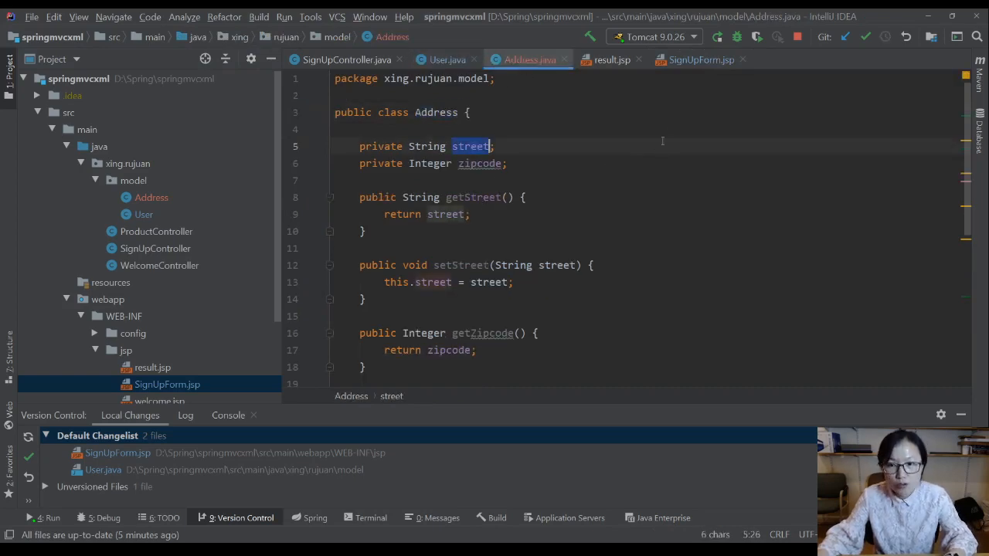
click(700, 59)
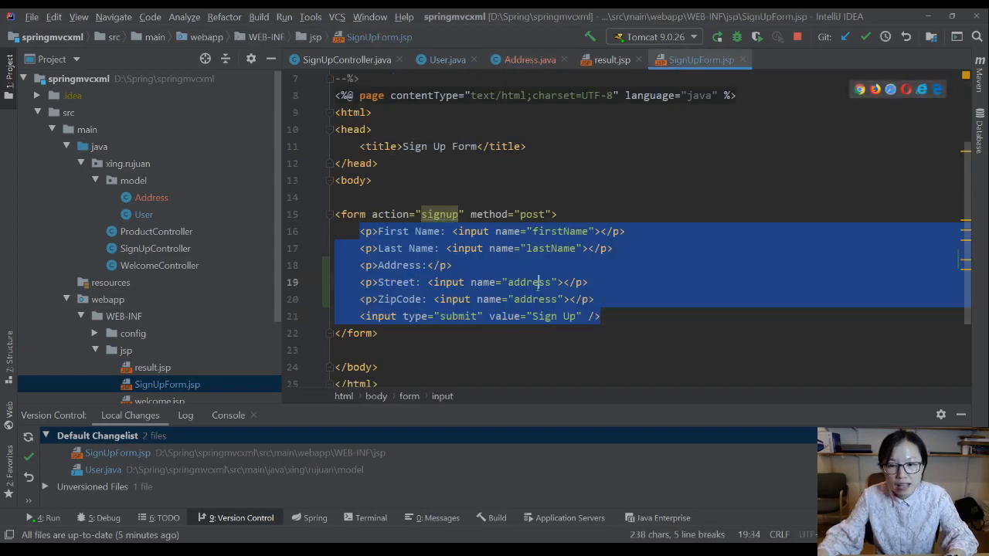
click(551, 282)
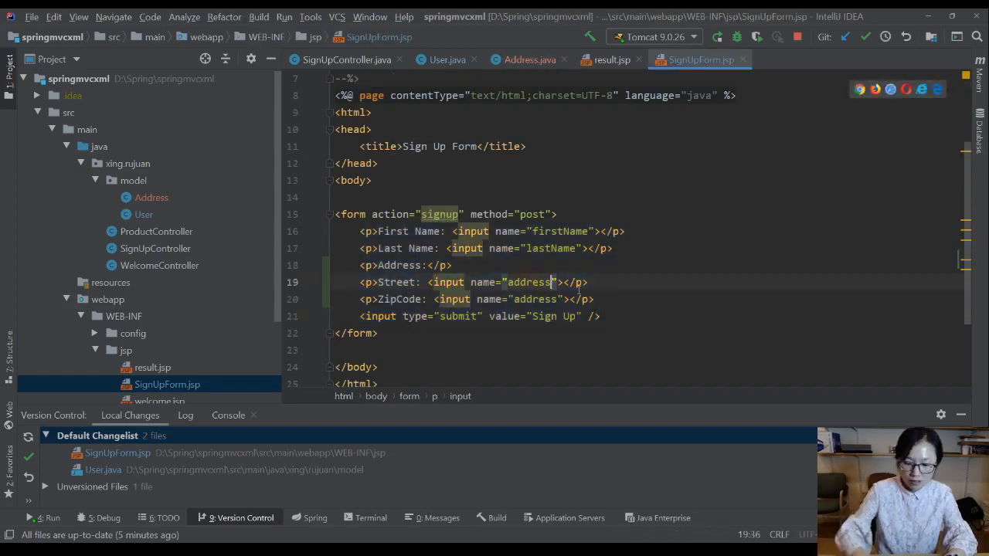
text(.street)
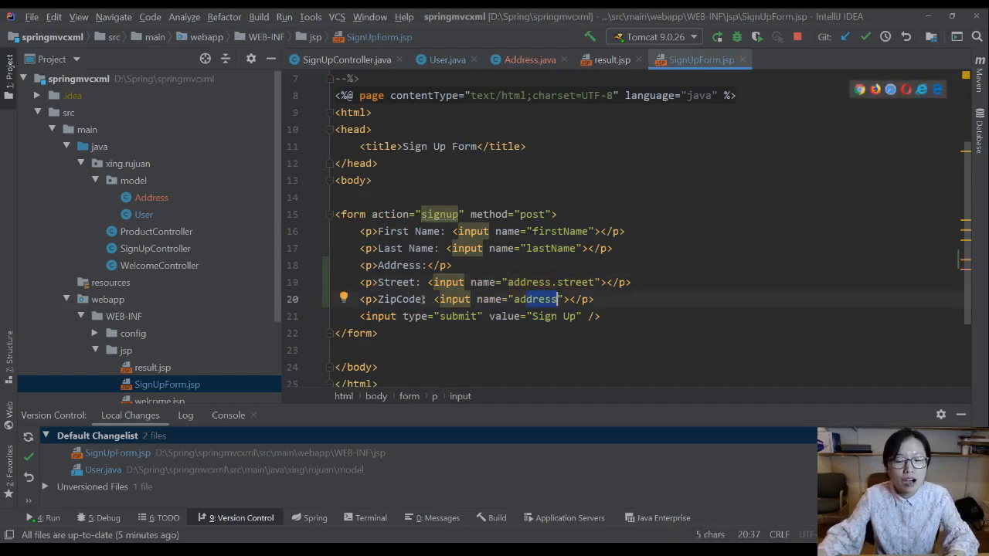
Cross-check User's address field and Address's zipcode and street fields against the form
click(447, 60)
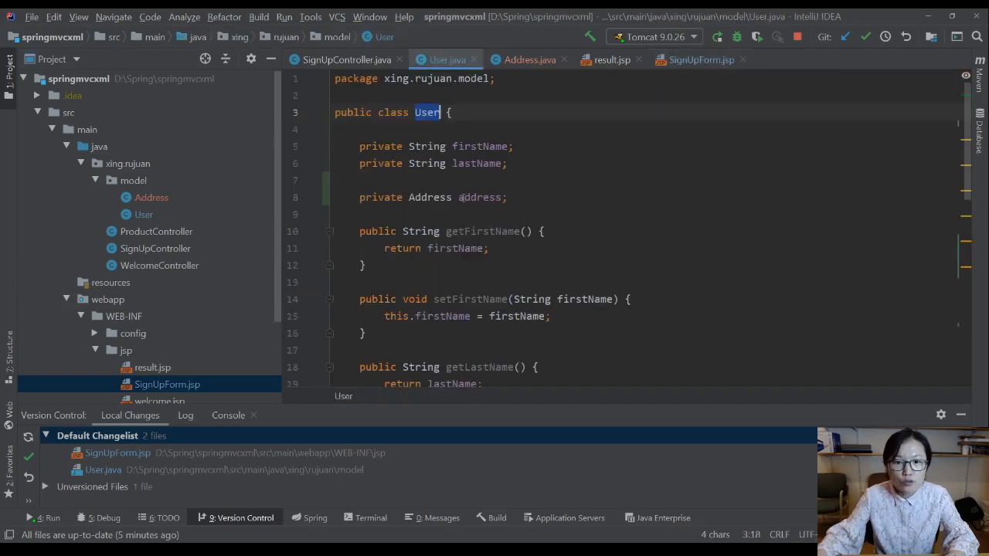
double_click(479, 197)
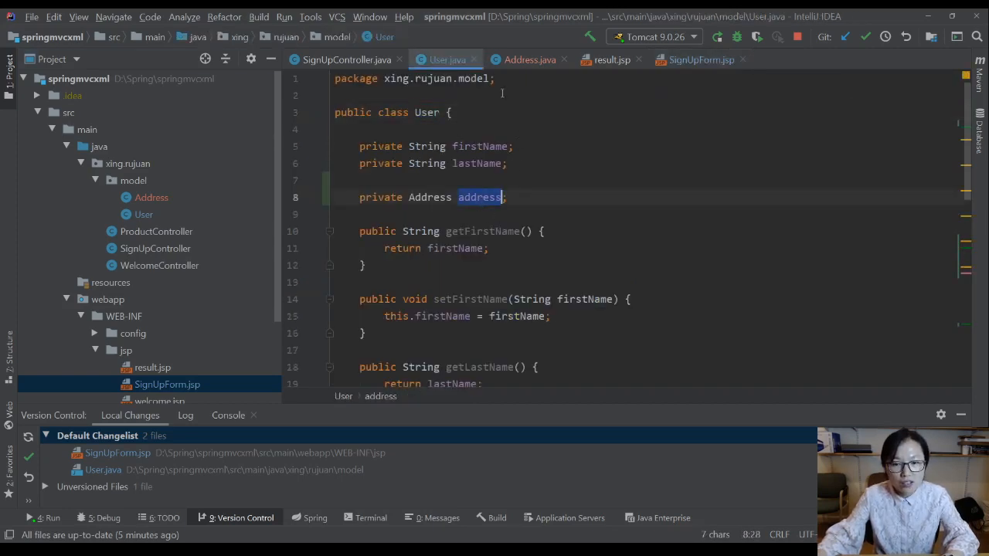
click(530, 59)
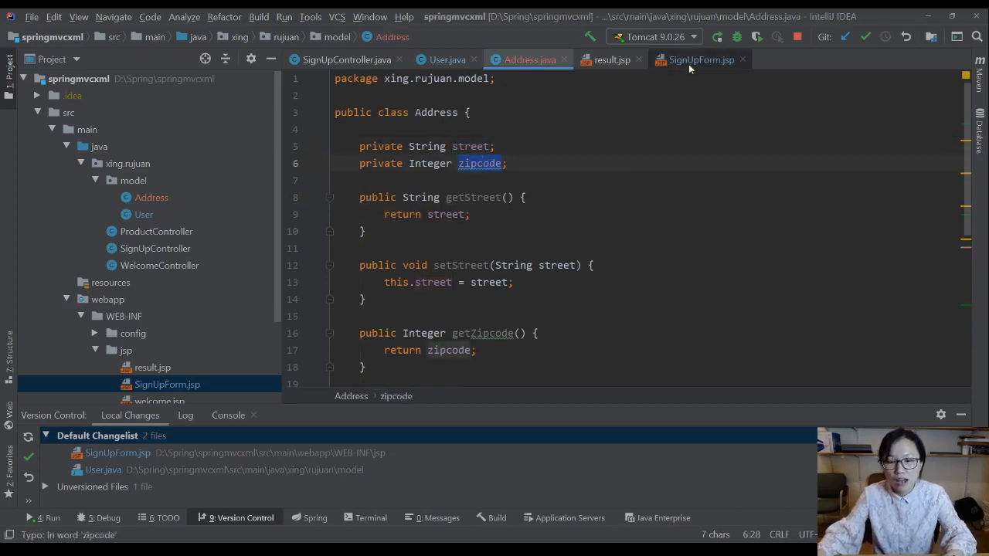
click(699, 60)
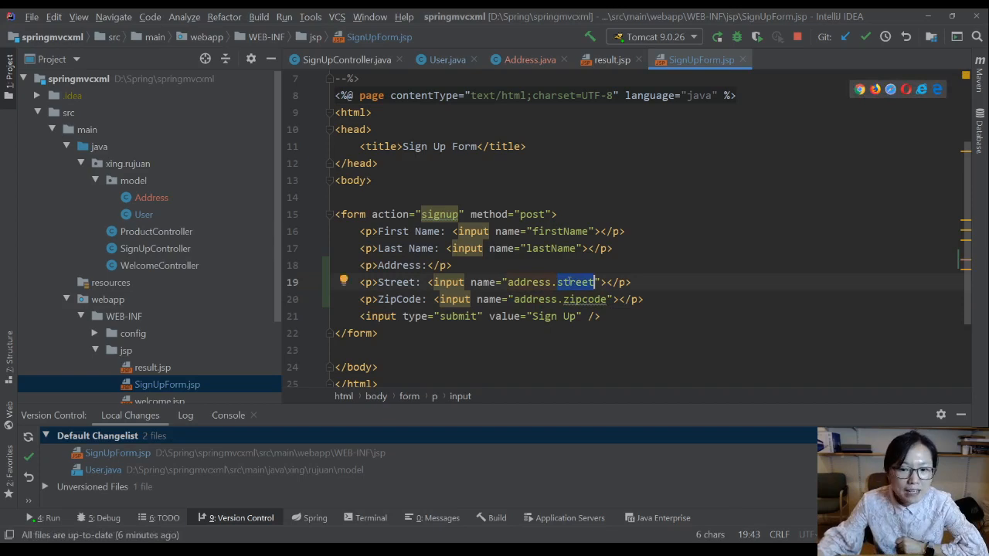
click(447, 60)
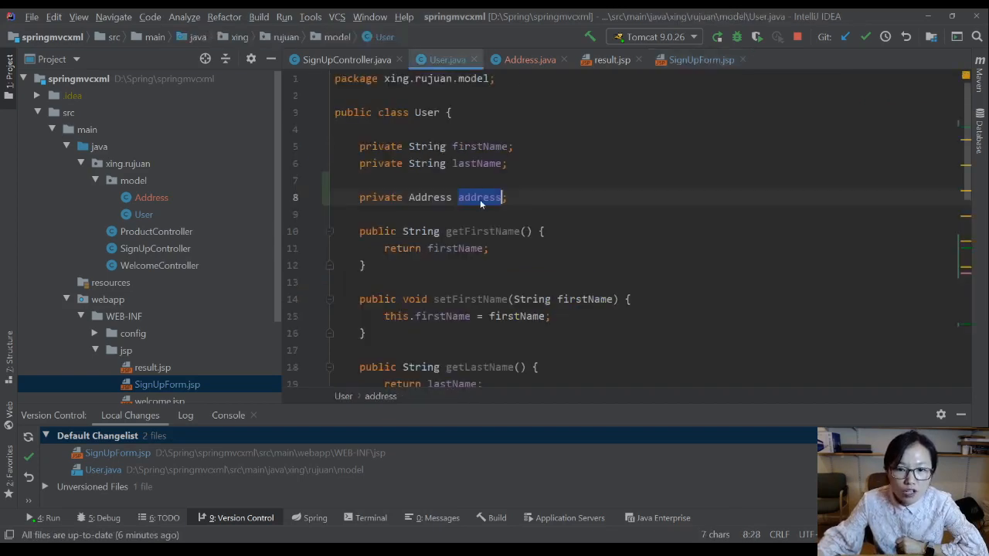
click(528, 59)
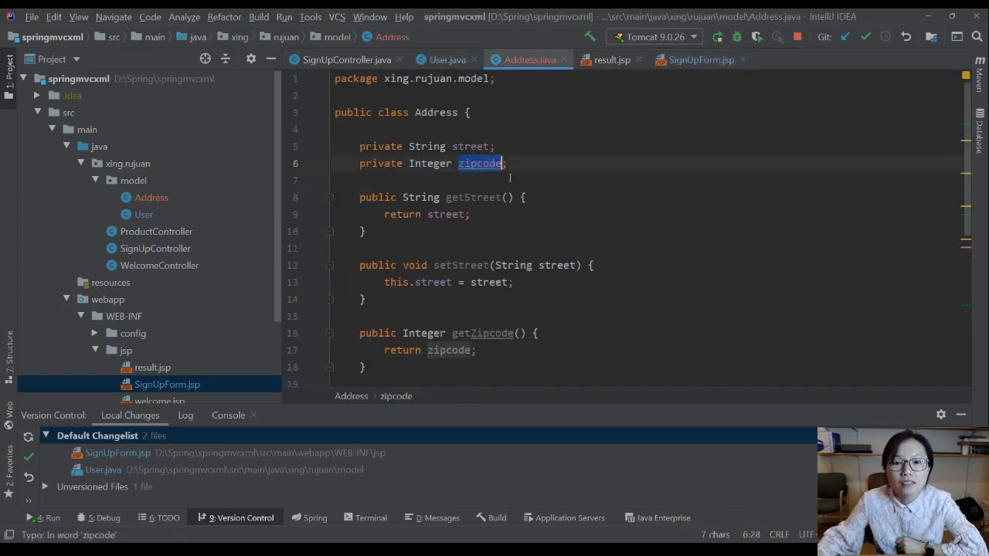
click(470, 146)
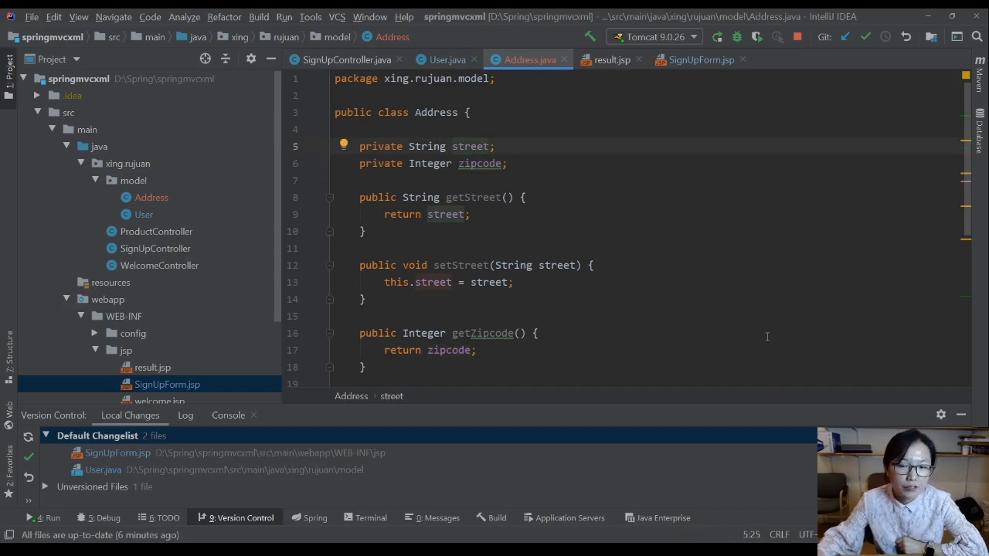
mouse_move(344, 59)
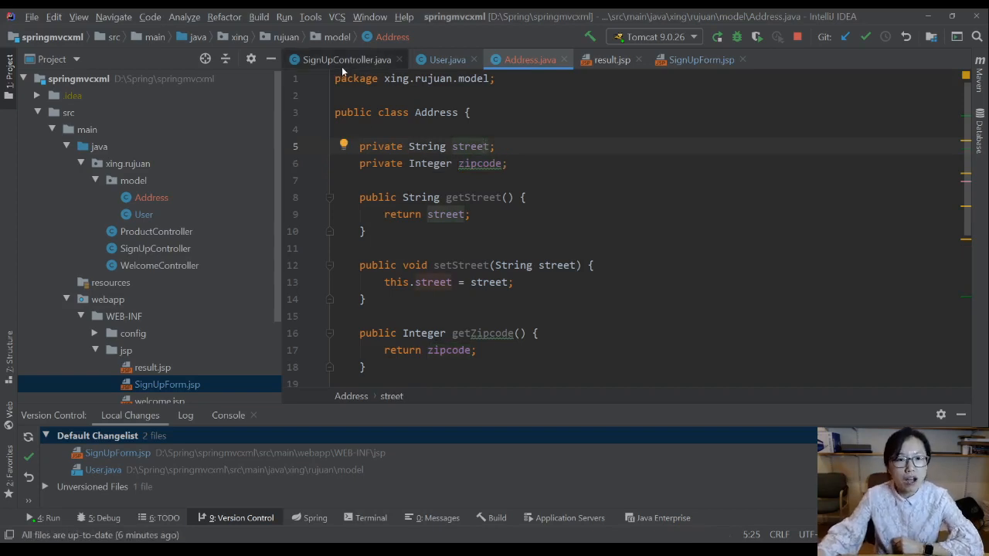
click(347, 59)
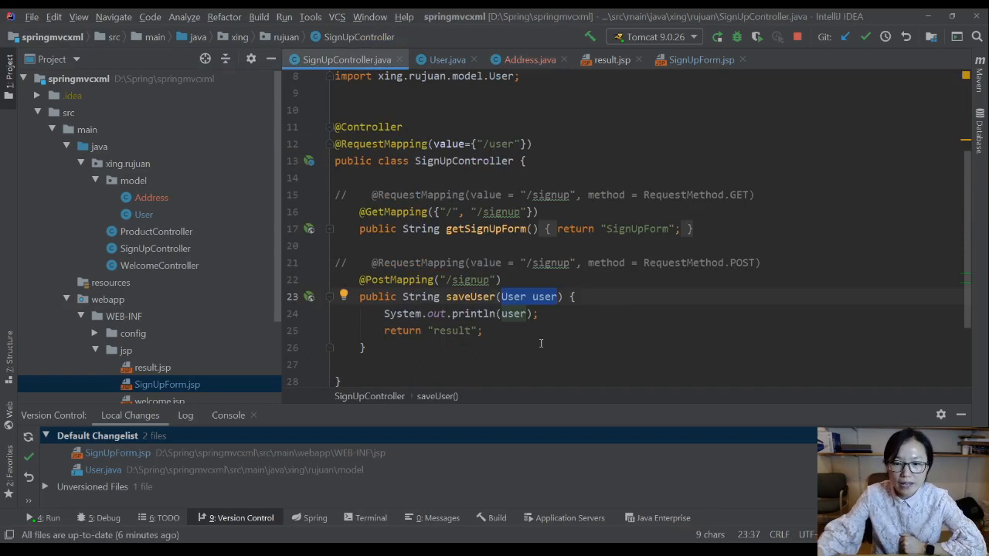
Rebuild and redeploy the app to Tomcat, then switch to the browser
click(798, 37)
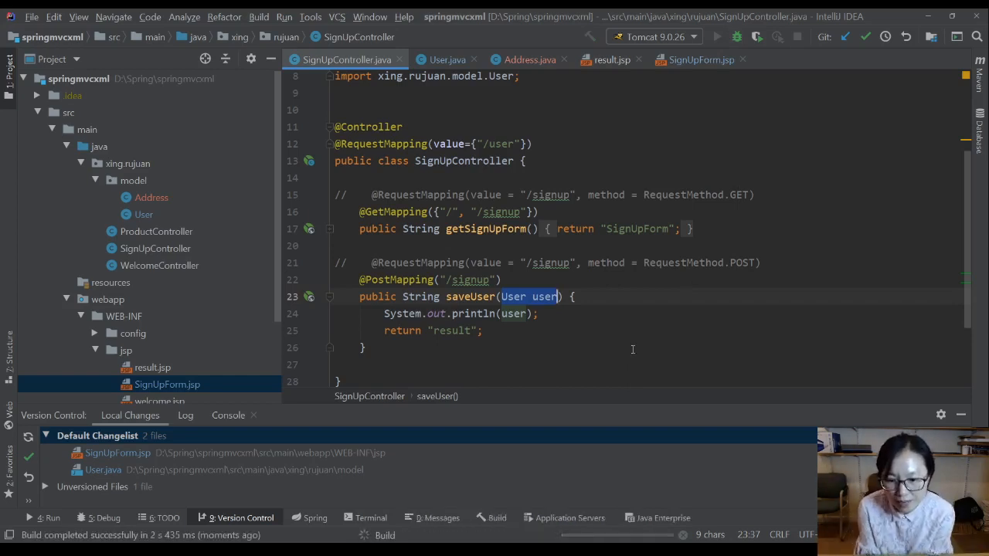
click(47, 518)
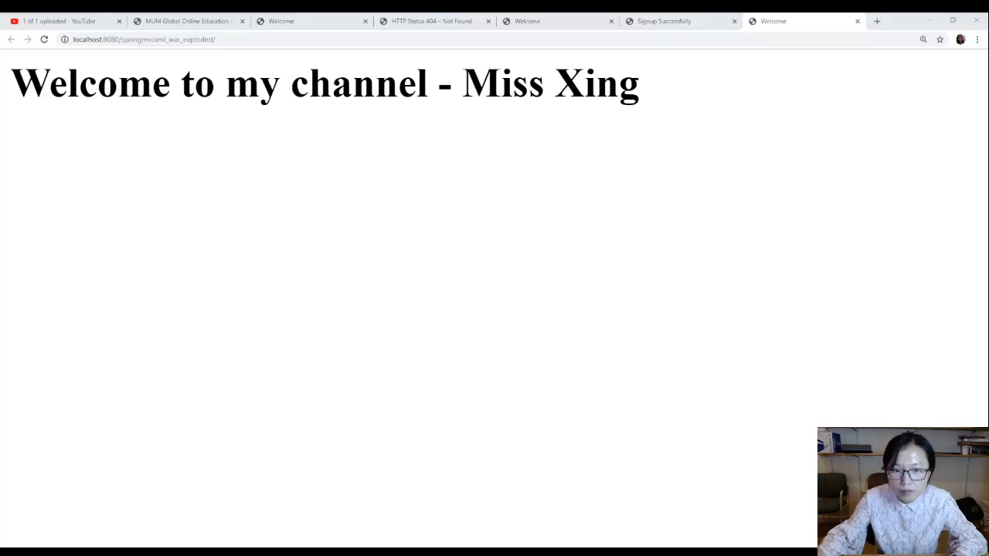
click(143, 40)
text(user/)
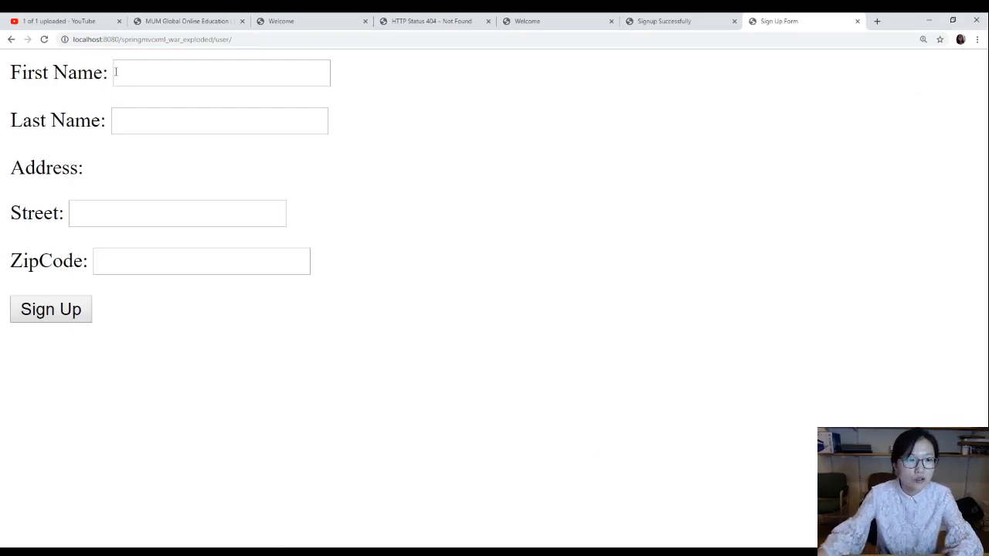
text(Rujuan)
text(1)
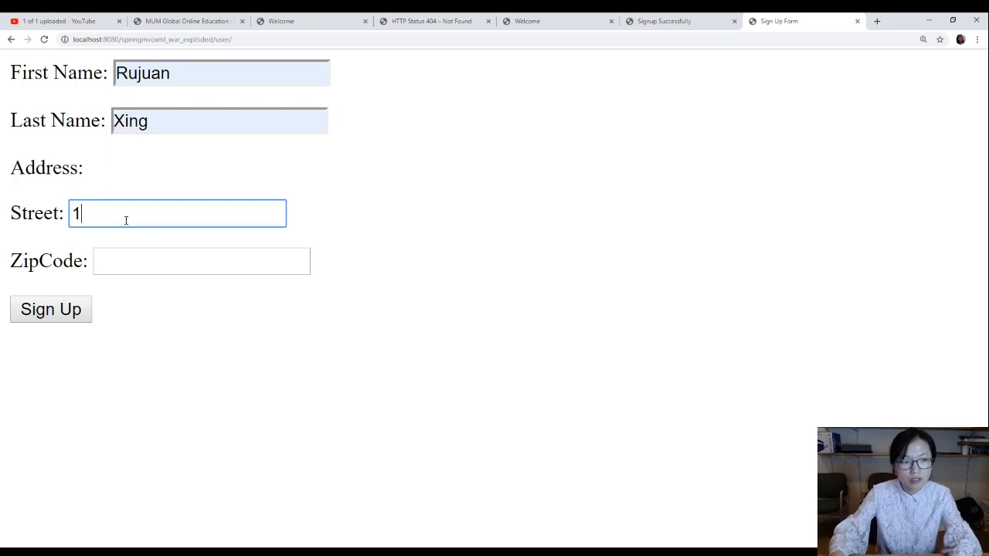
text(000 N)
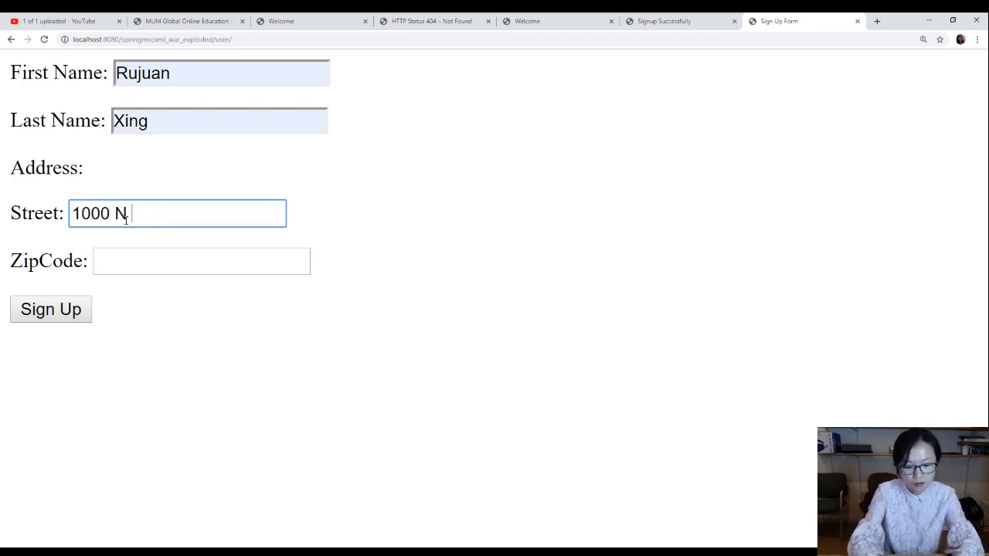
text(4th St)
click(202, 261)
text(5)
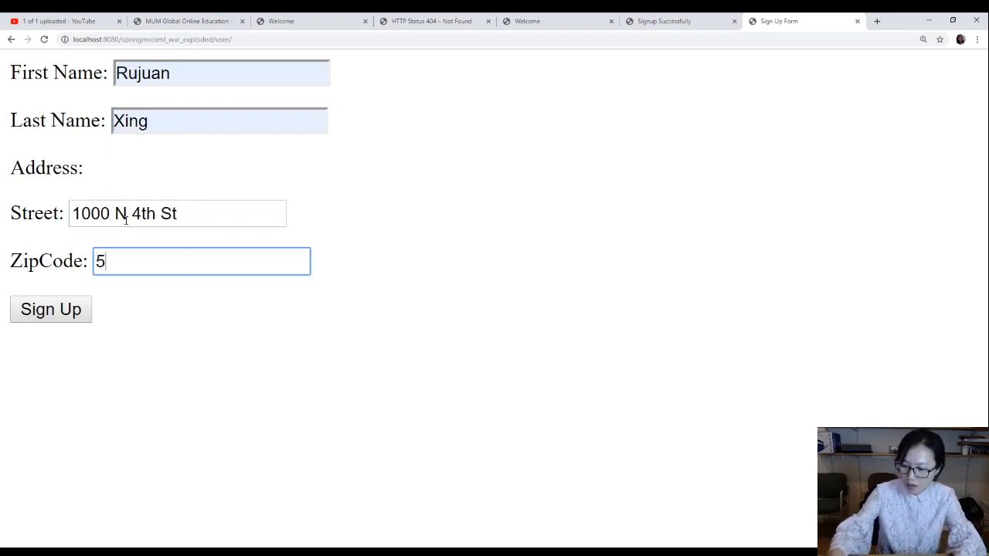
text(2557)
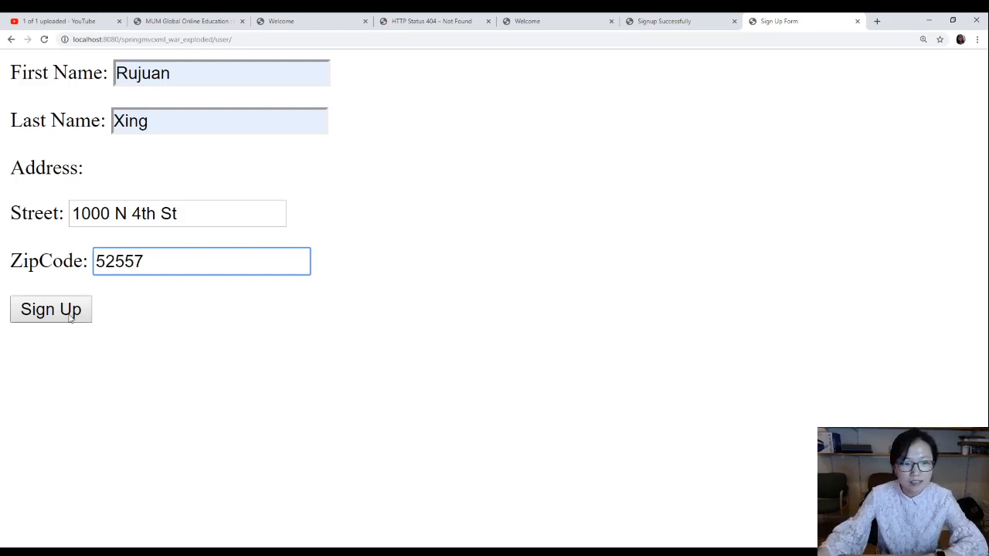
click(51, 309)
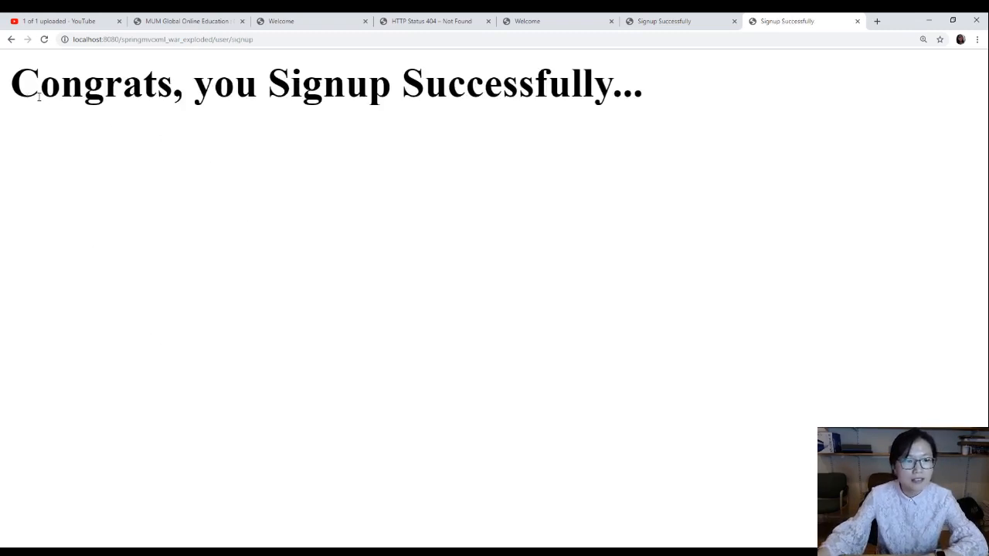
drag(42, 83, 637, 93)
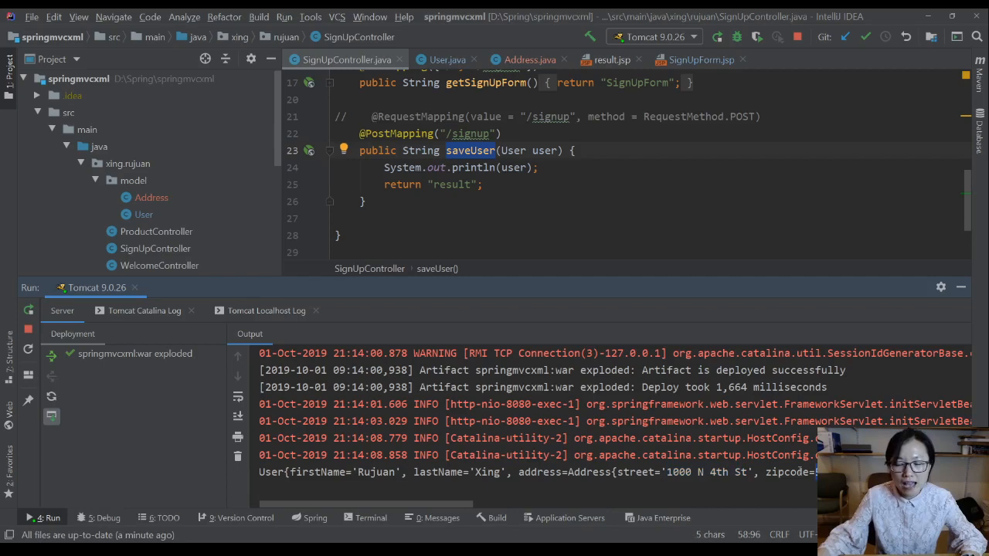
mouse_move(507, 533)
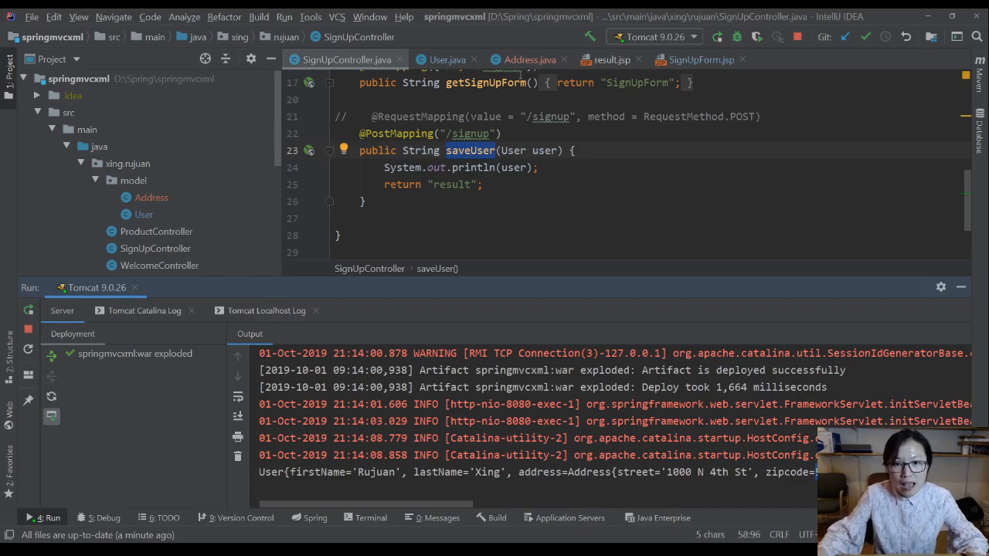
Inspect the zipcode field in Address.java, then return to SignUpForm.jsp
click(529, 59)
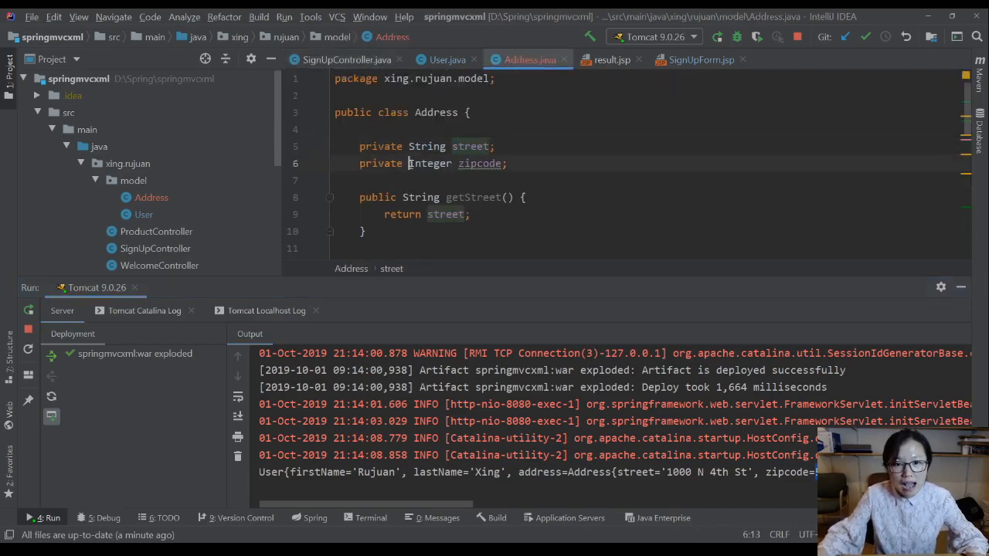
double_click(430, 163)
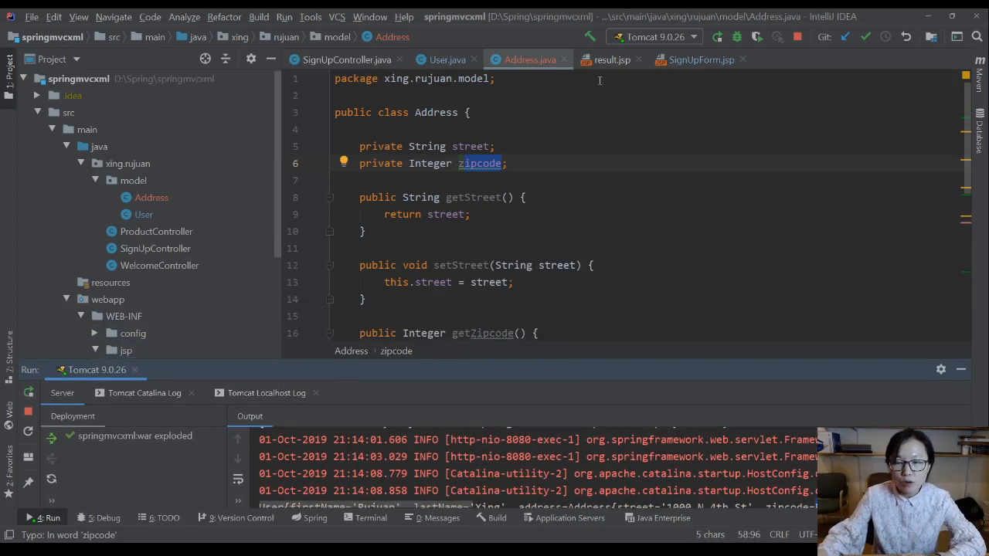
click(700, 60)
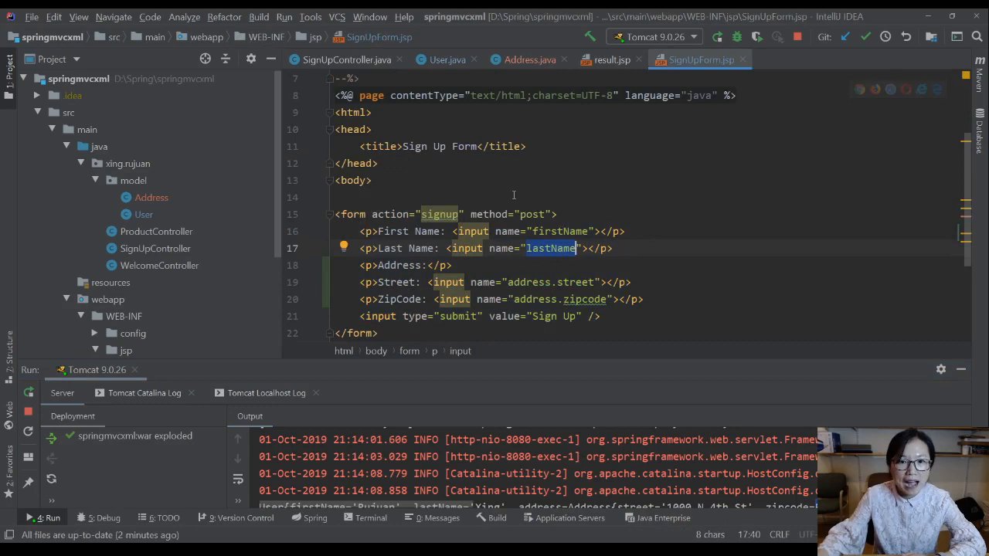
Compare User's Address-typed field with the address.street input name in the form
click(347, 60)
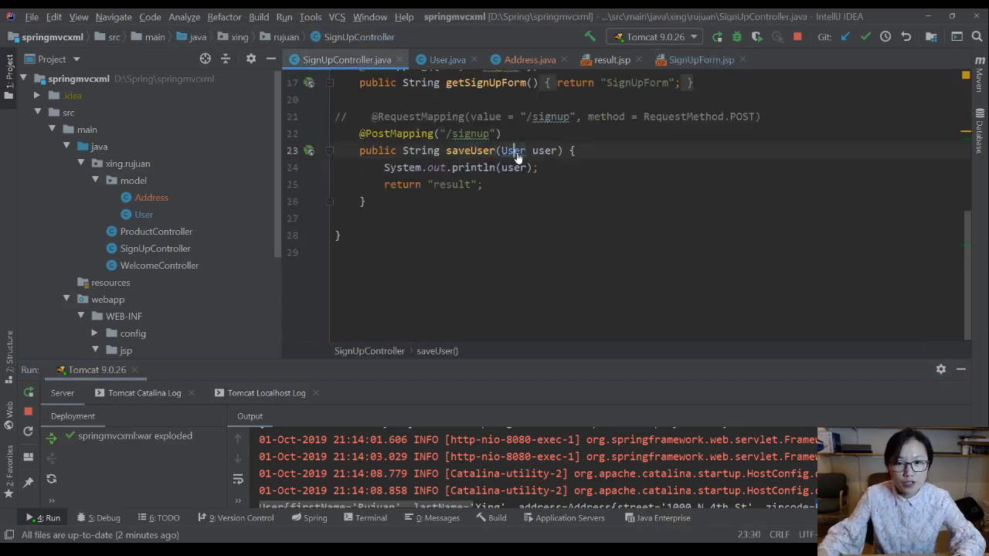
click(447, 59)
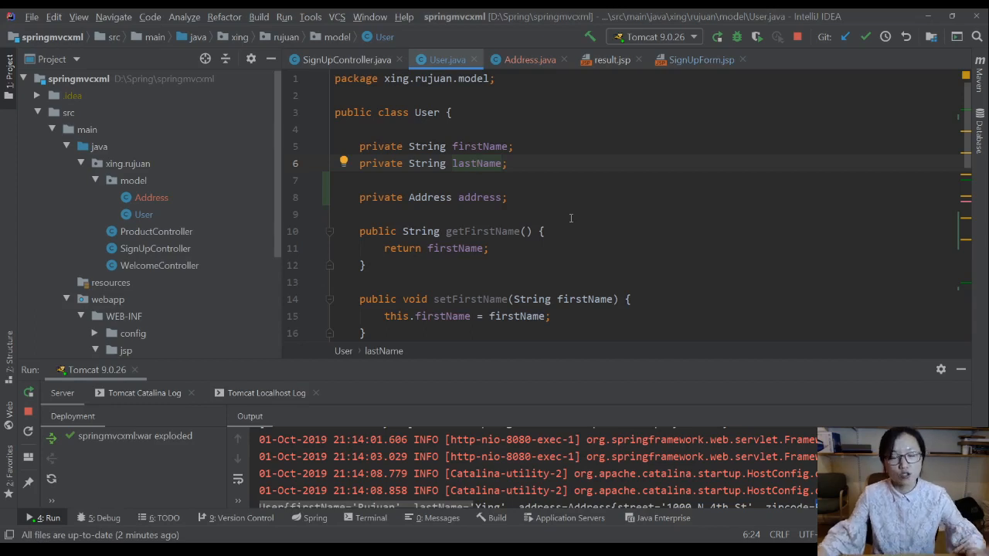
click(416, 112)
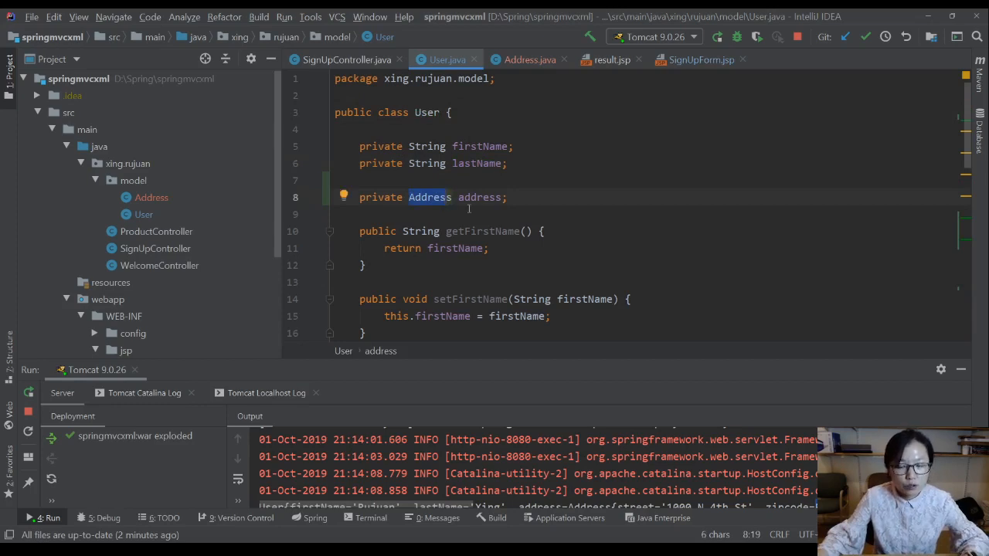
click(700, 59)
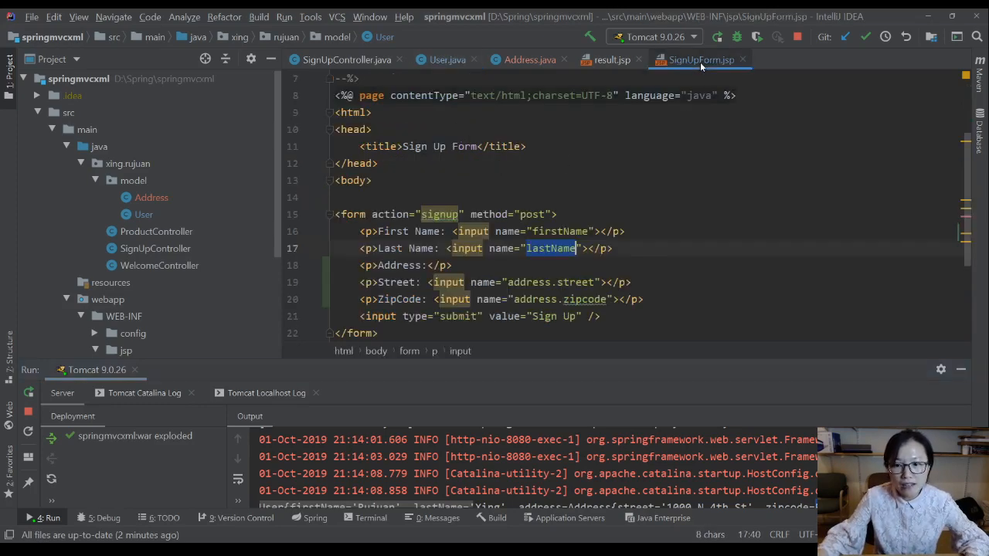
click(509, 282)
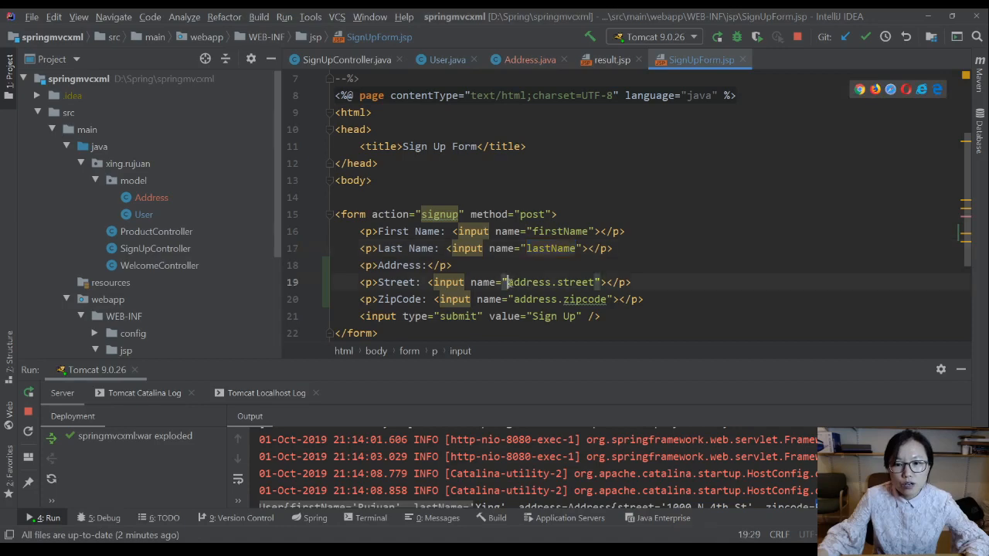
double_click(574, 282)
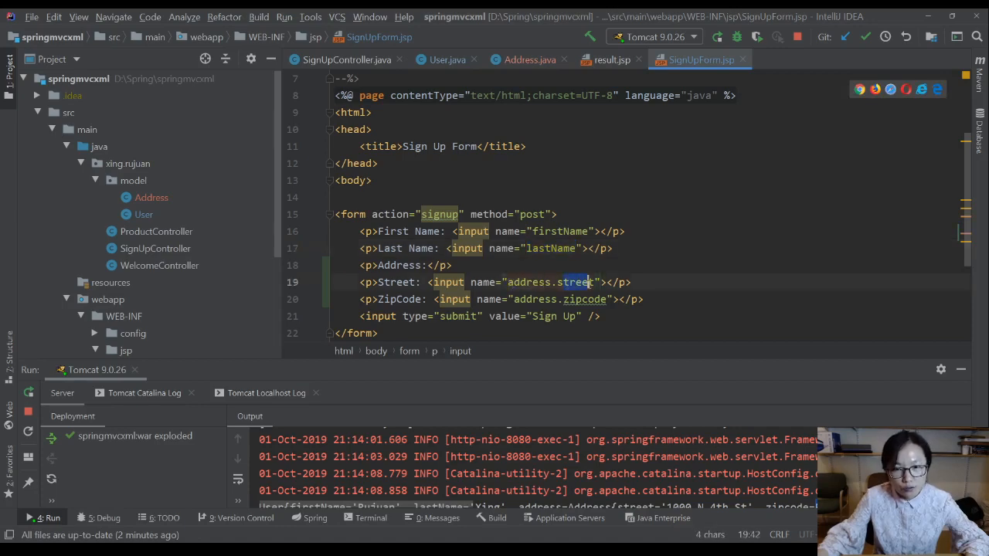
Recheck User's address field and the Address class before returning to the sign-up form
click(449, 60)
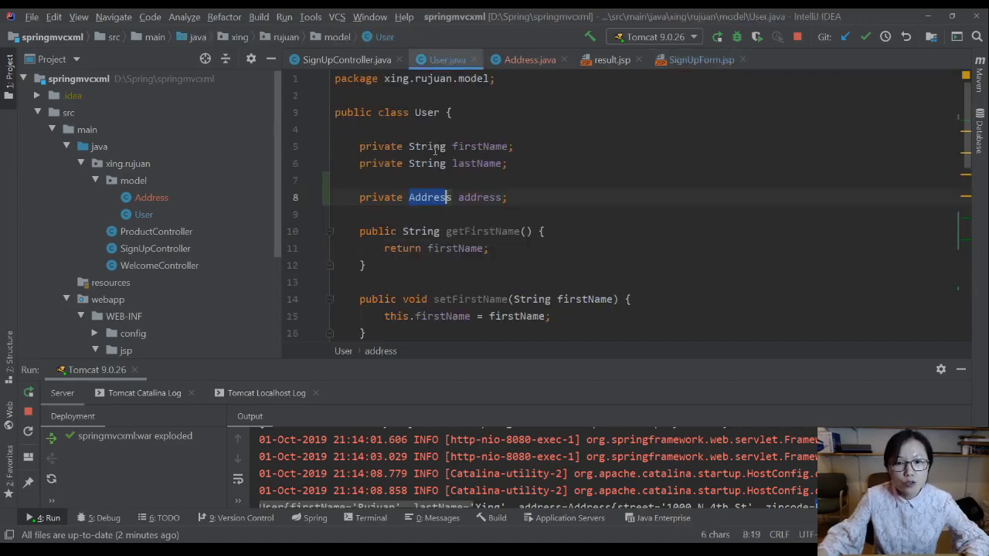
double_click(479, 197)
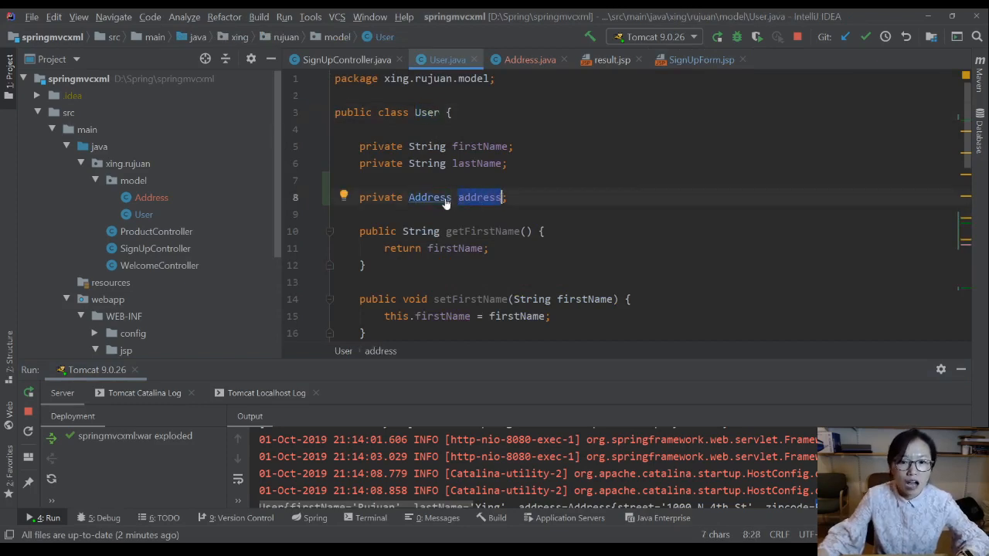
click(530, 60)
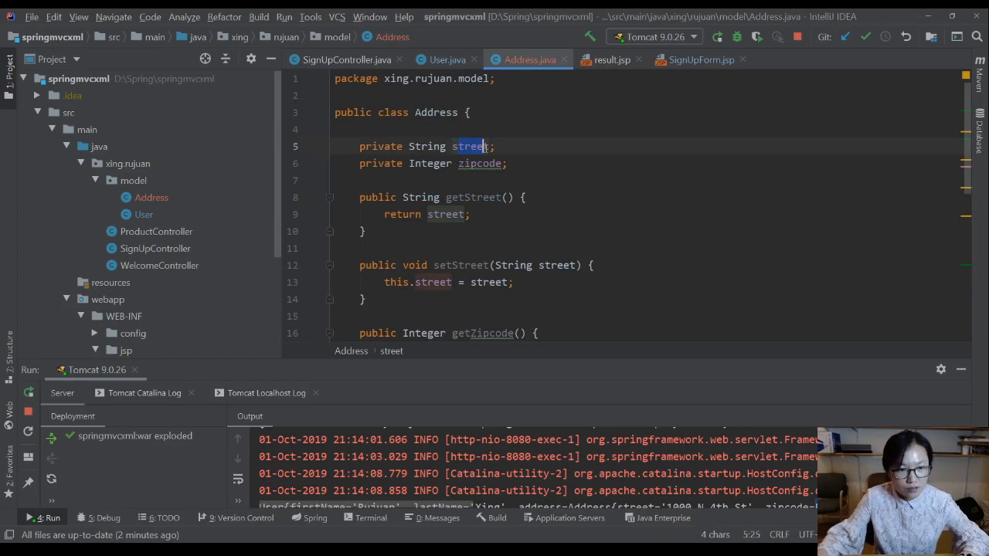
mouse_move(546, 294)
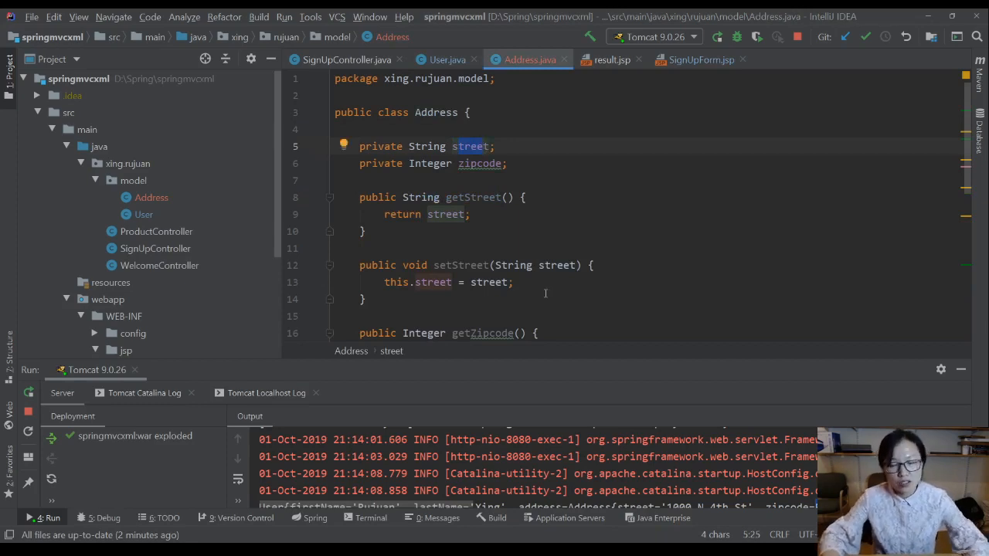
mouse_move(558, 259)
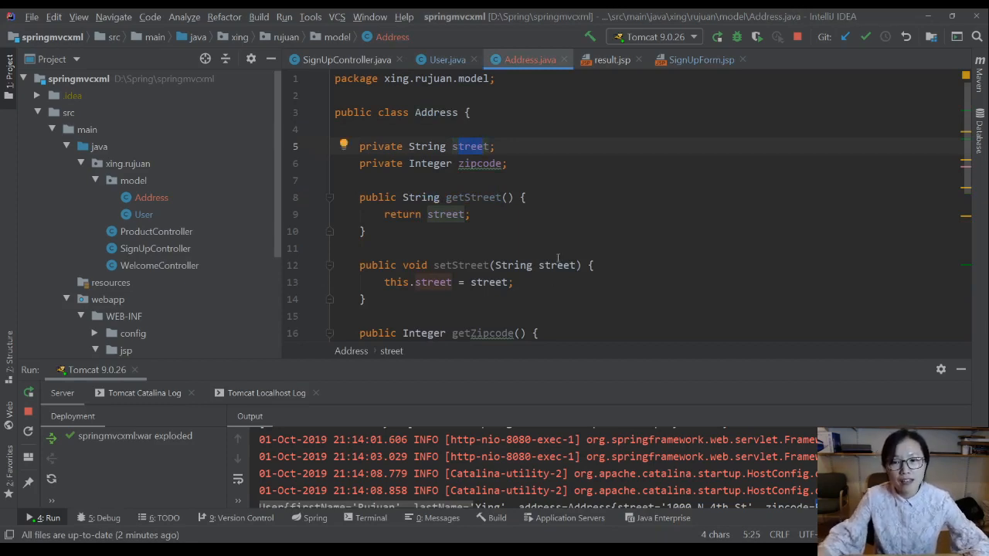
click(700, 59)
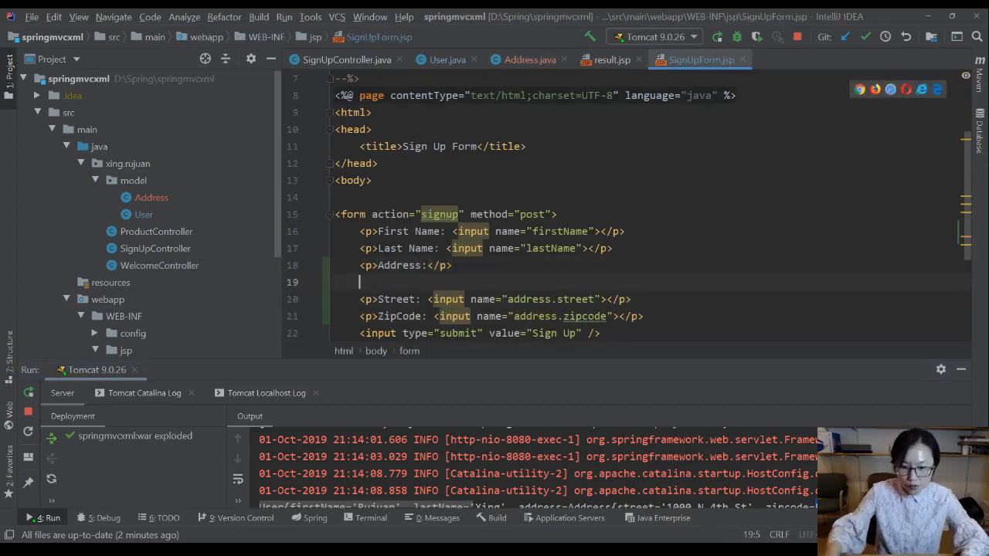
Add <input name="address"/> on line 19 of SignUpForm.jsp, under the Address label
text(<input)
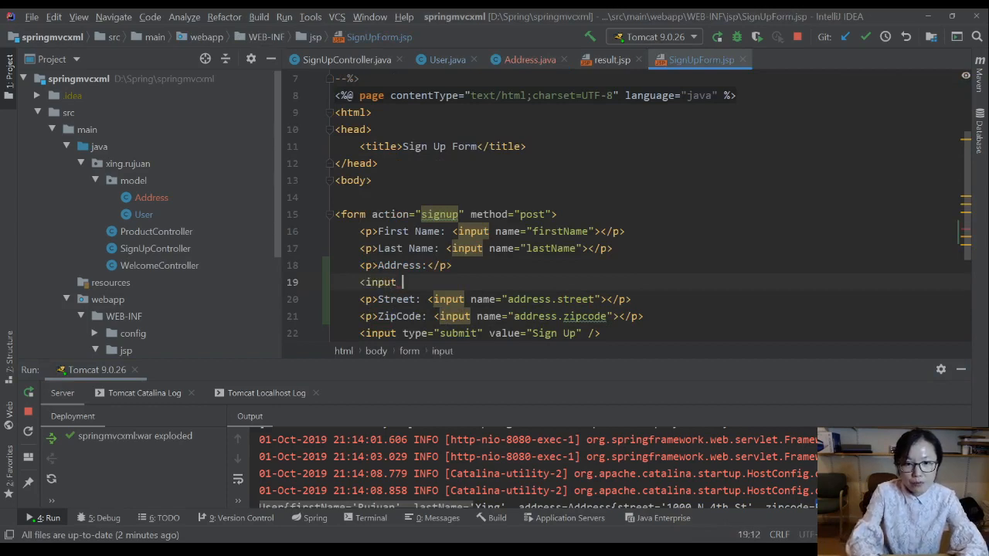
text(name="add")
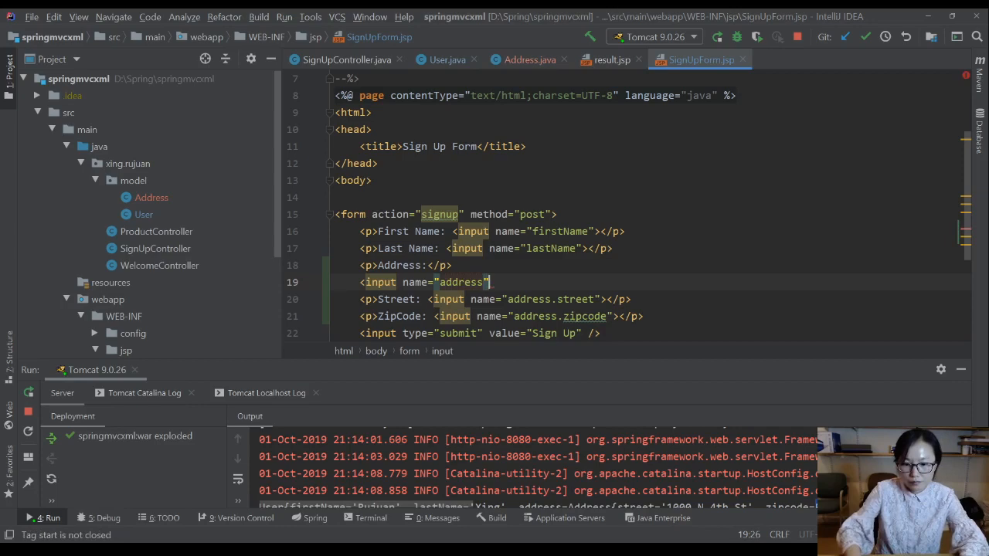
text(/>)
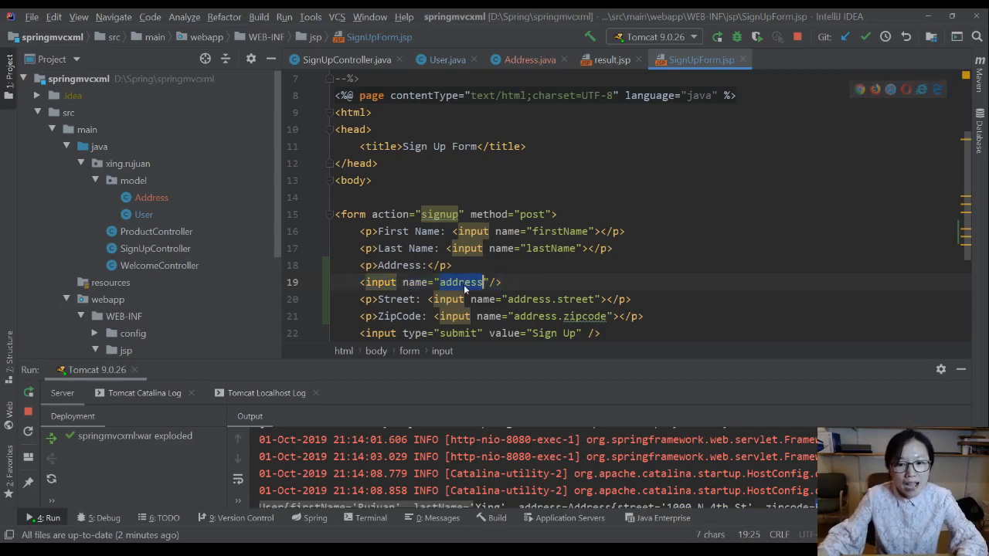
Inspect the User class's Address-typed address field against the sign-up form, ending on User.java
click(449, 59)
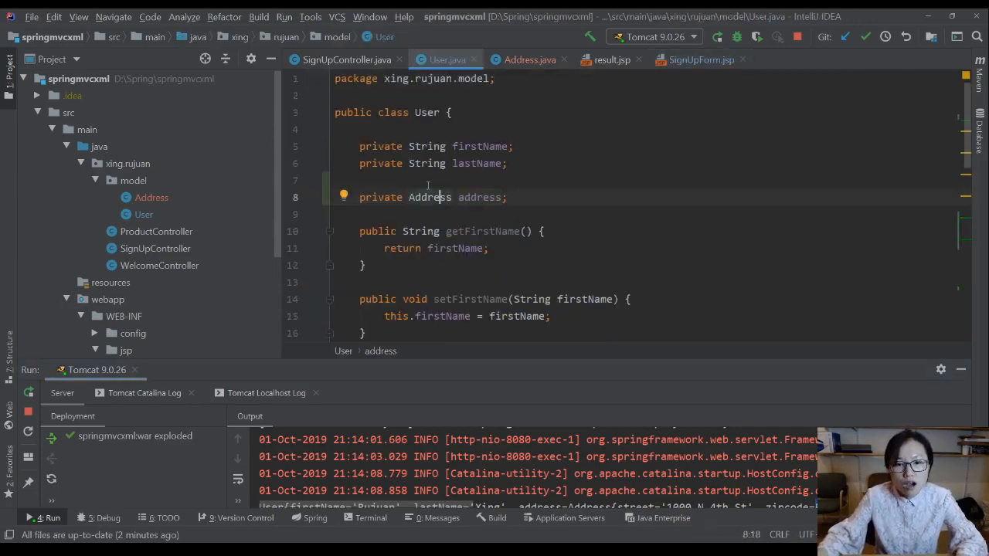
double_click(429, 197)
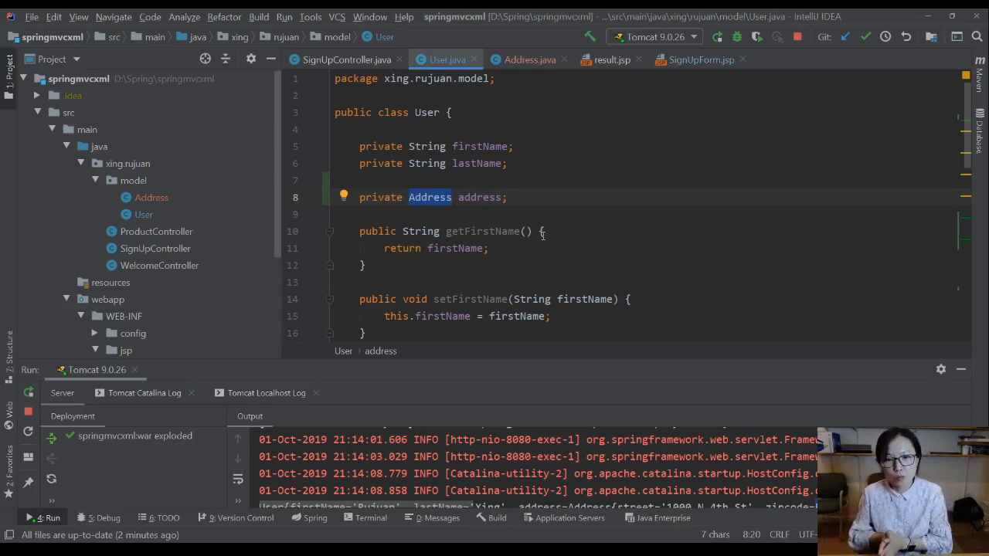
click(700, 59)
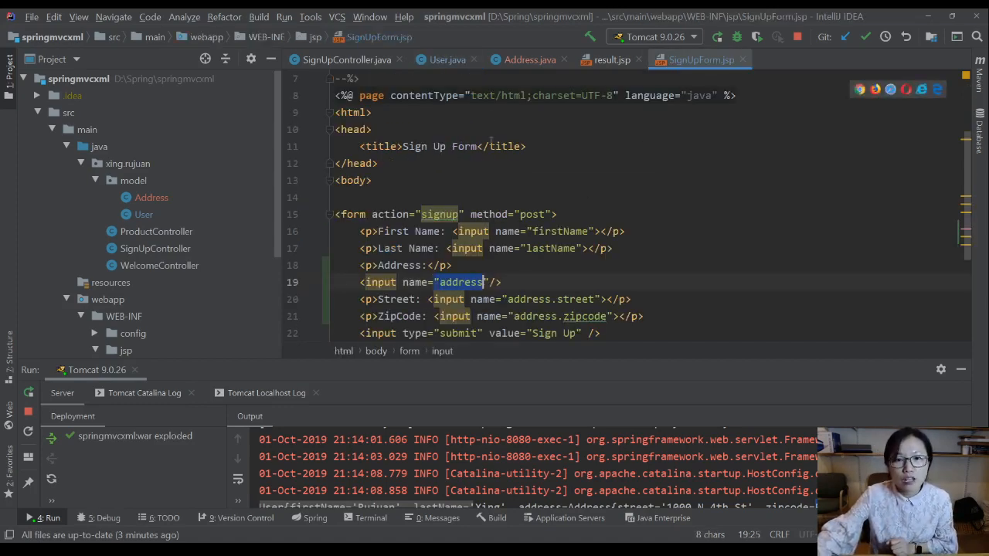
click(449, 60)
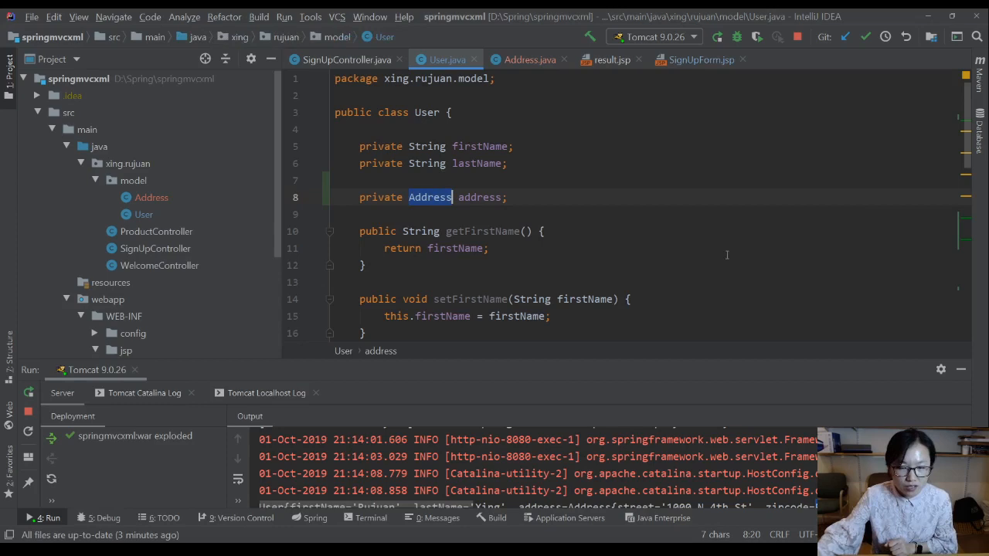